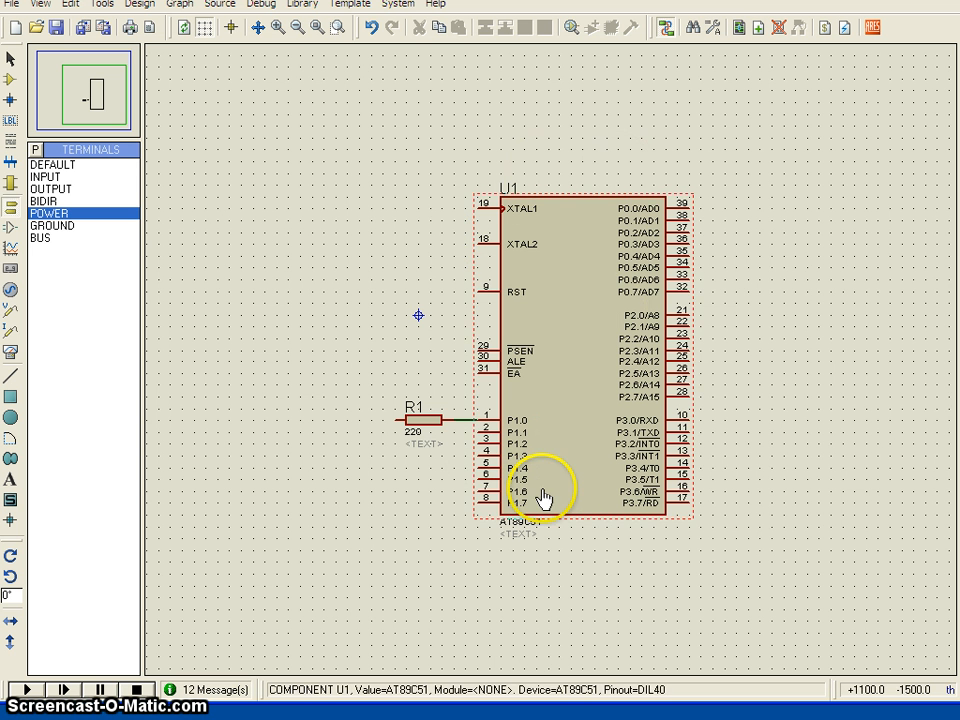
mouse_move(603, 240)
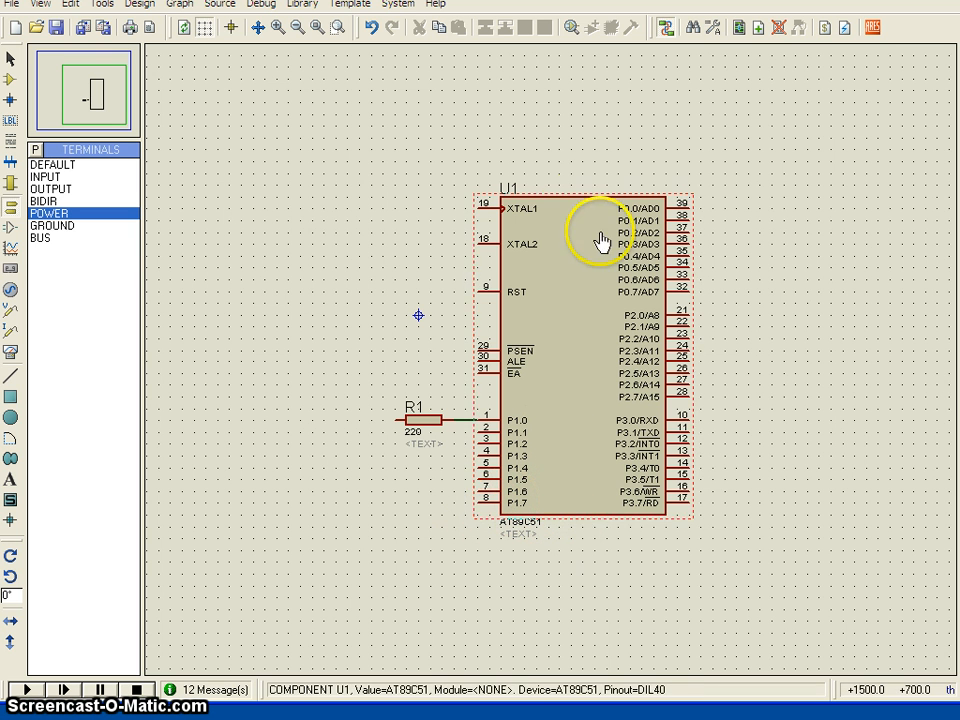
mouse_move(530, 415)
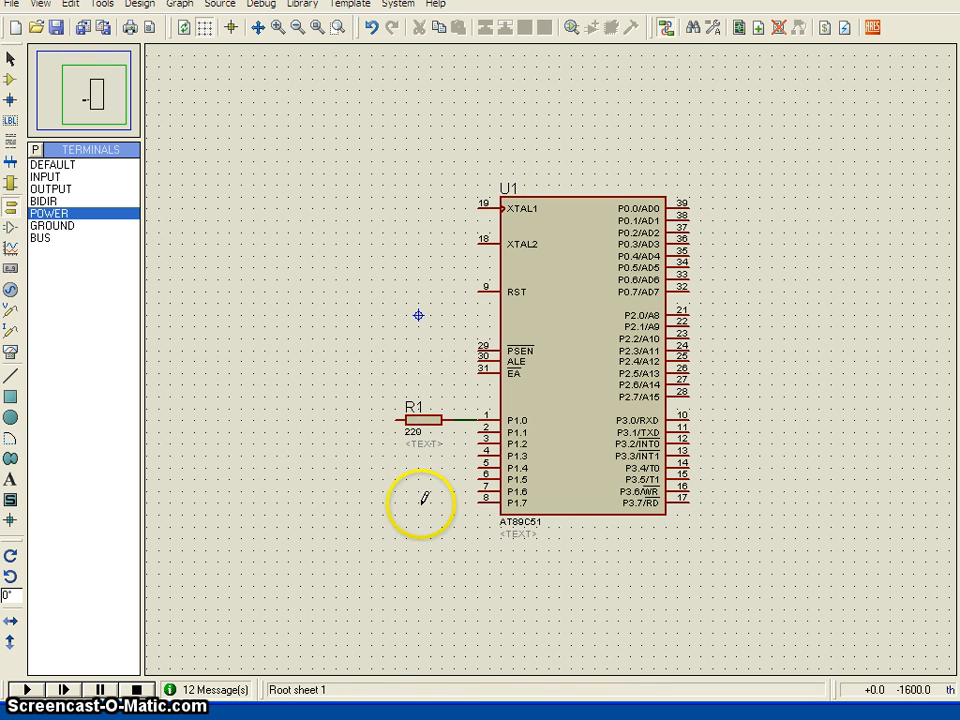
mouse_move(230, 408)
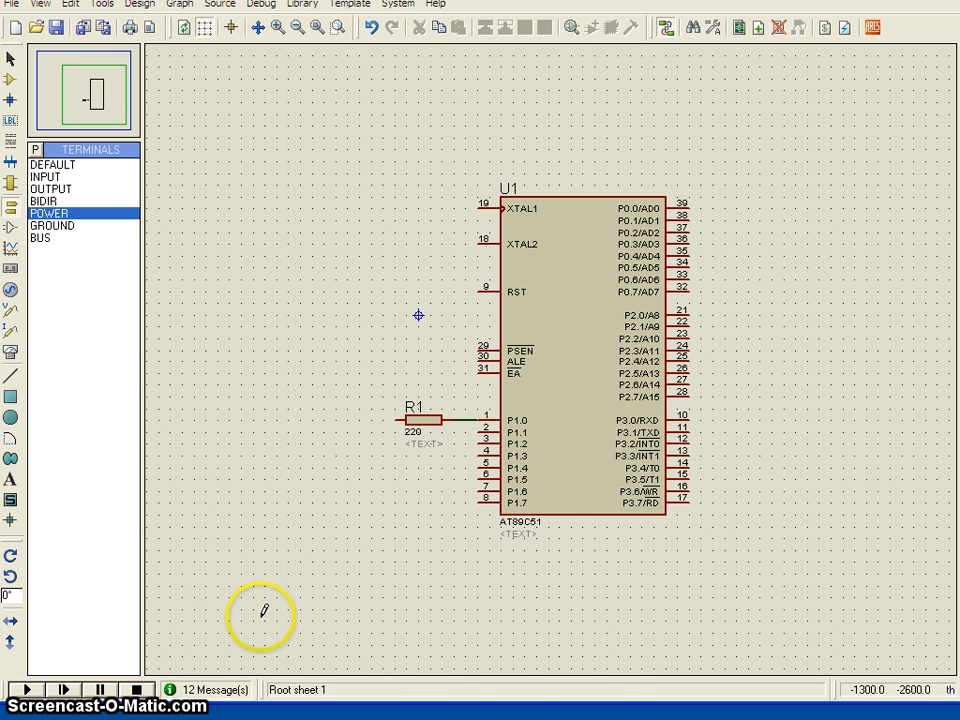
- Delete resistor R1 together with its wire to P1.0
right_click(420, 418)
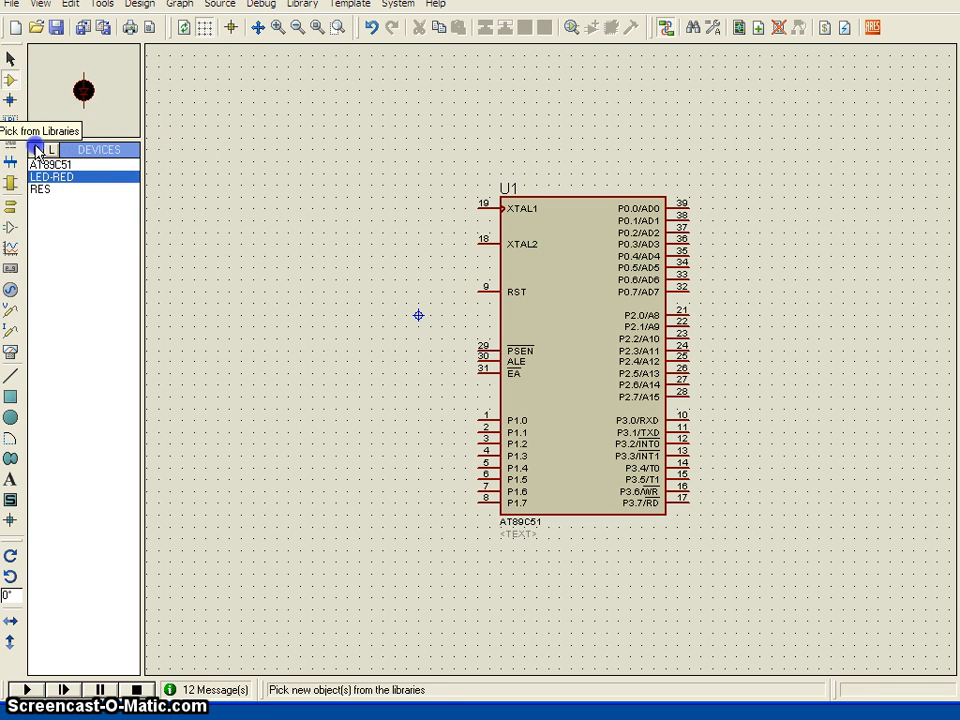
- Pick the red 7SEG-COM-ANODE display via a '7 seg' search and the 74HCT573 latch
left_click(35, 149)
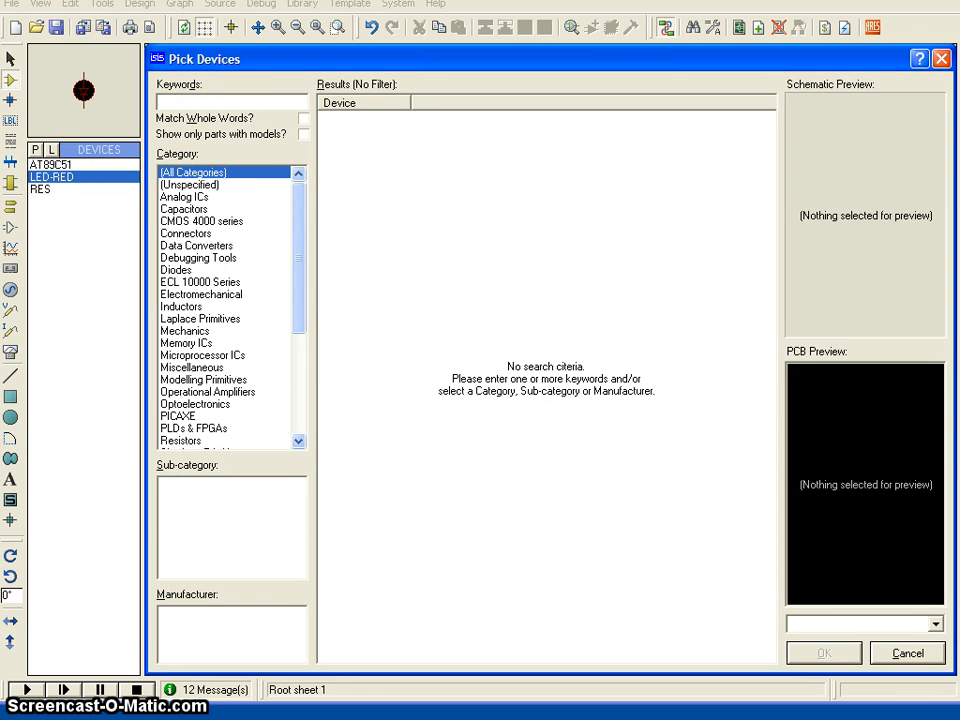
type("7 seg")
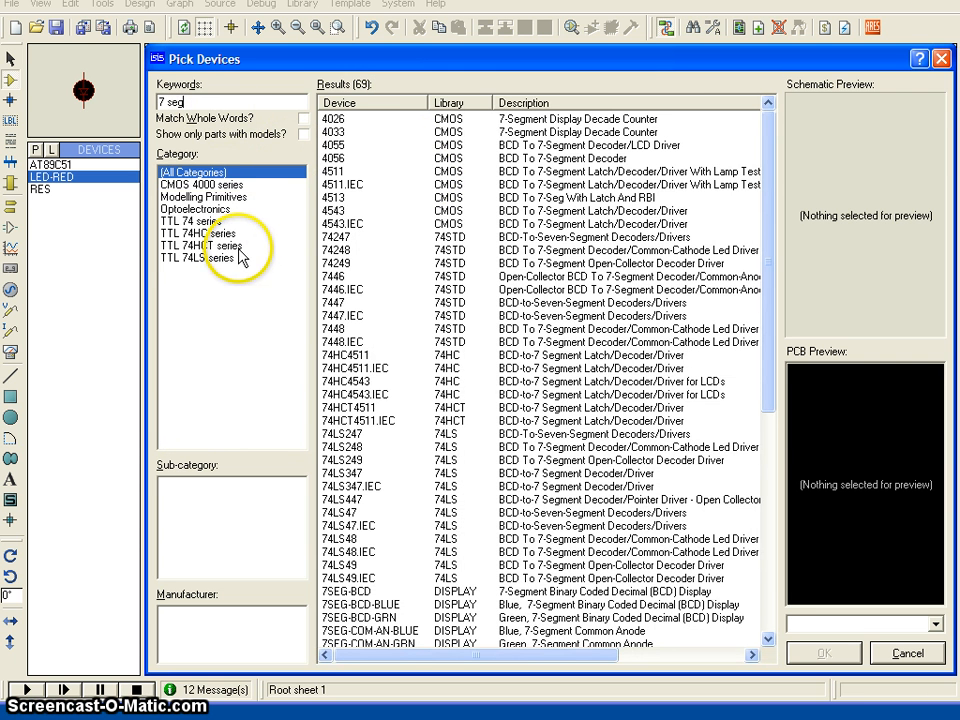
left_click(195, 209)
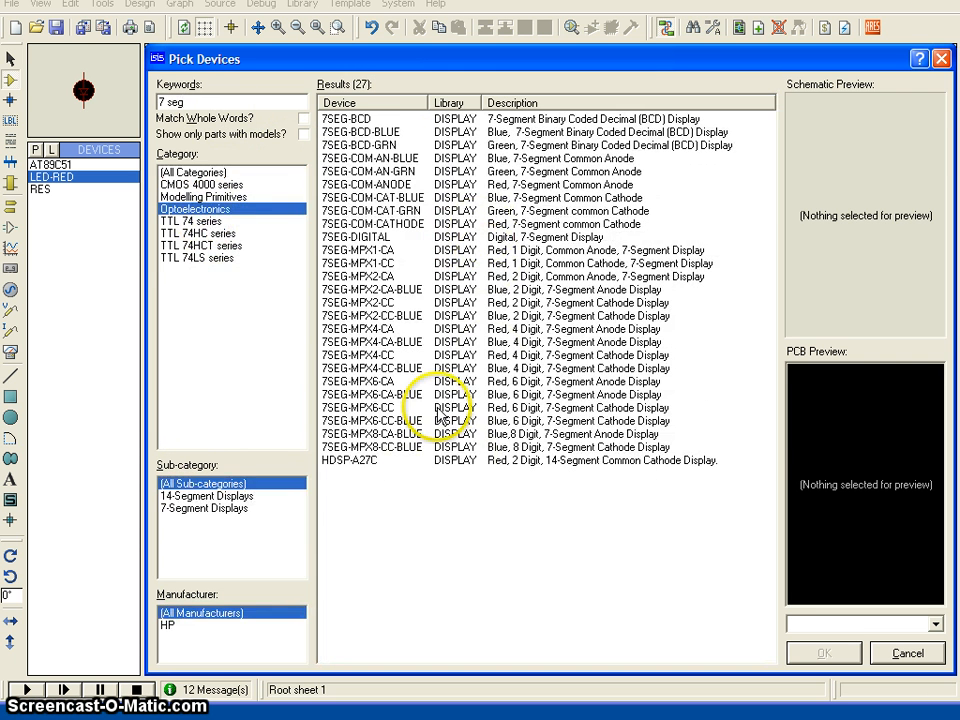
mouse_move(445, 237)
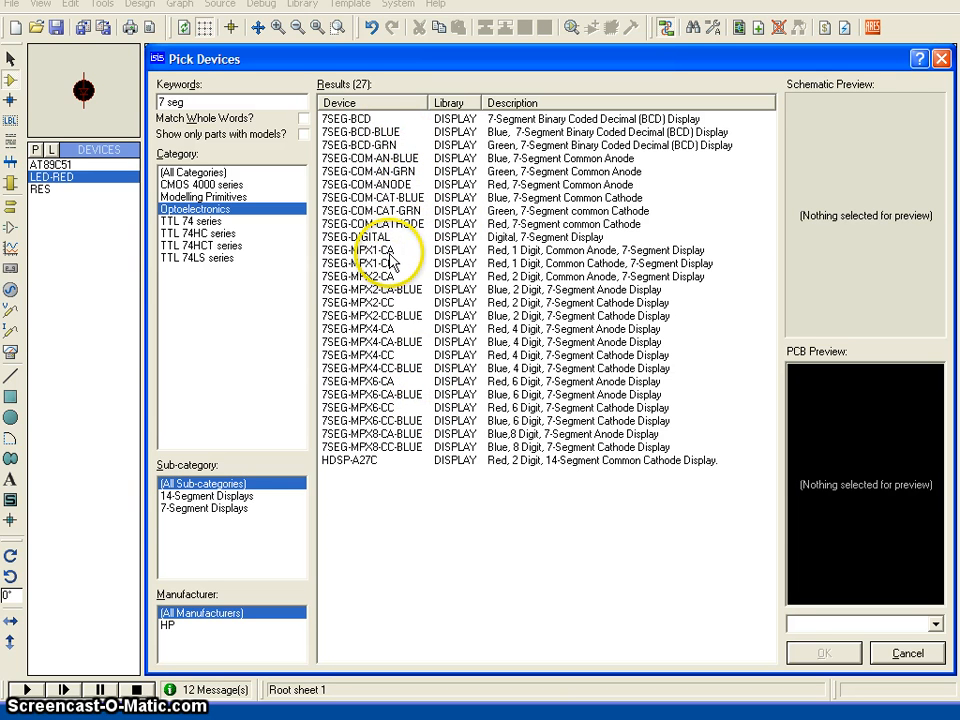
left_click(357, 250)
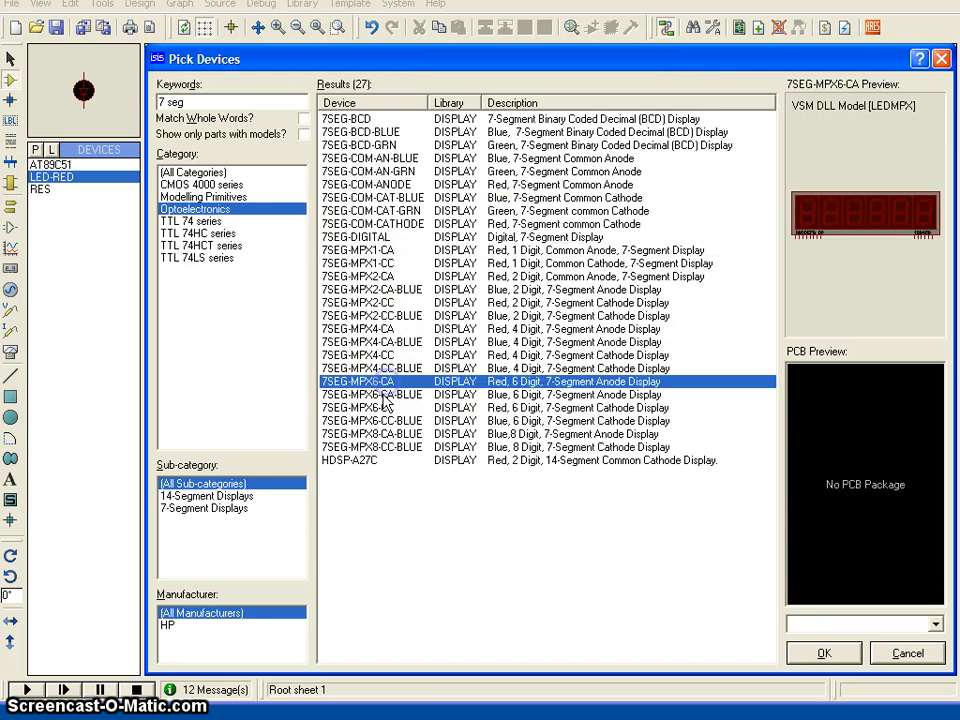
left_click(370, 354)
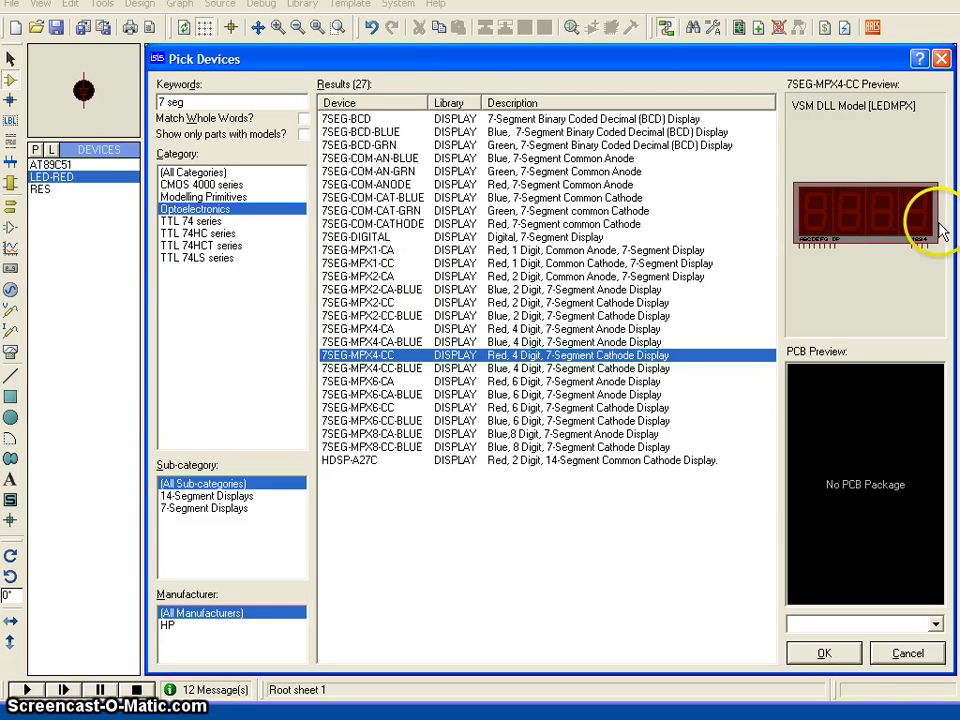
left_click(358, 145)
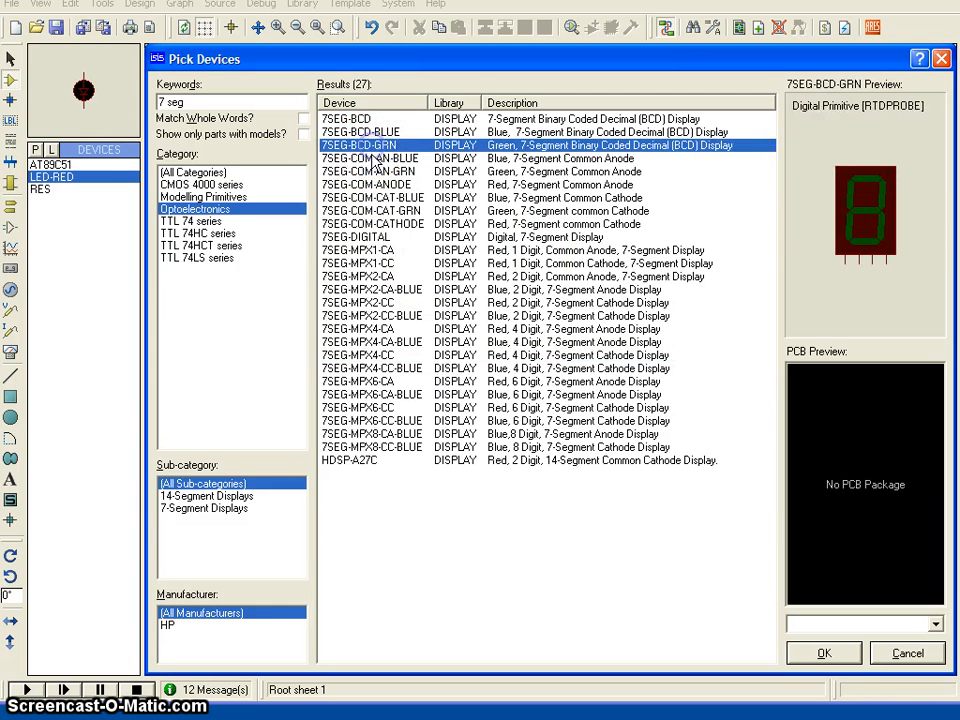
left_click(380, 158)
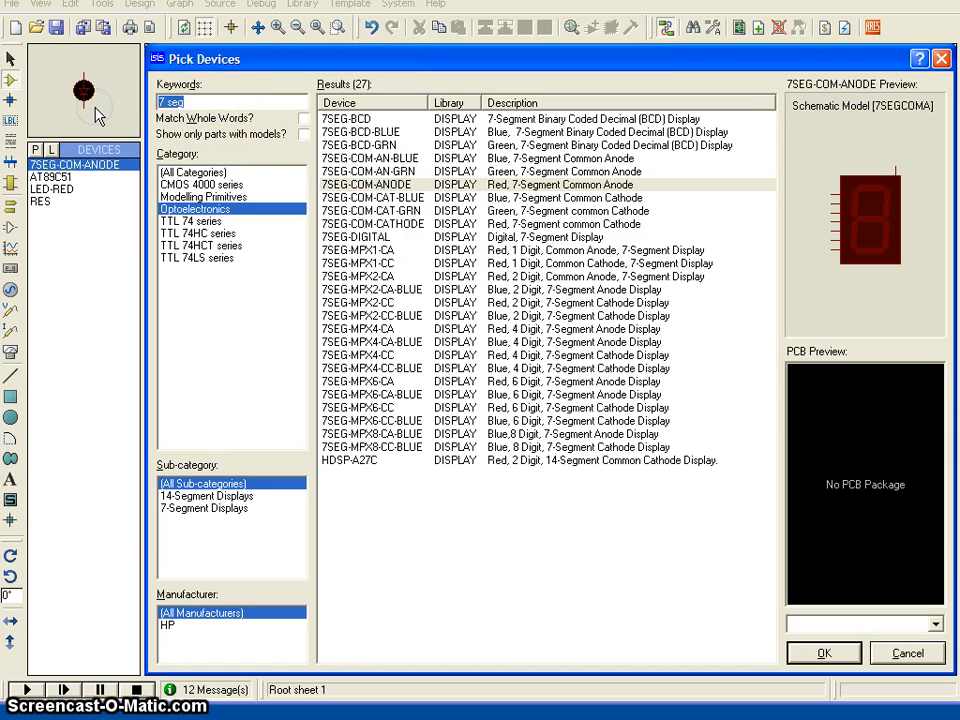
mouse_move(243, 160)
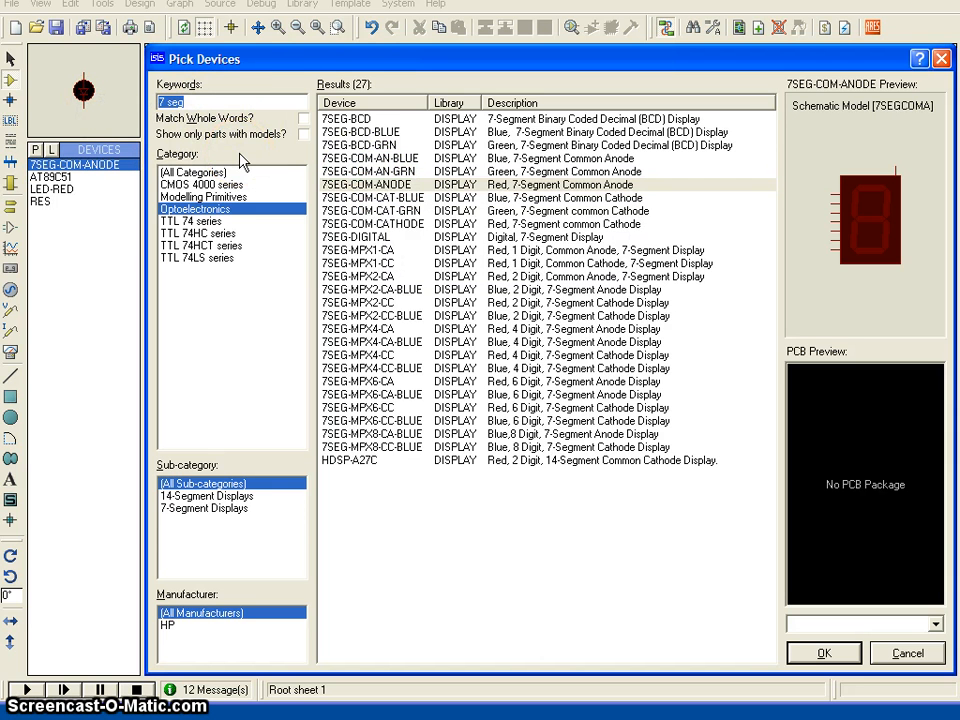
type("74hct57")
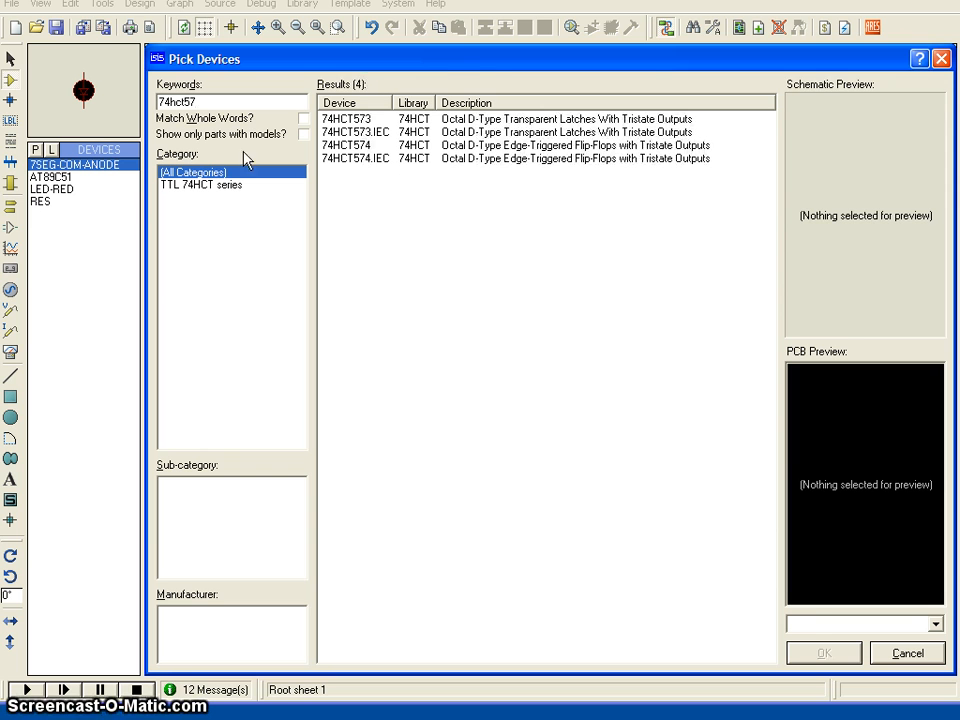
left_click(345, 118)
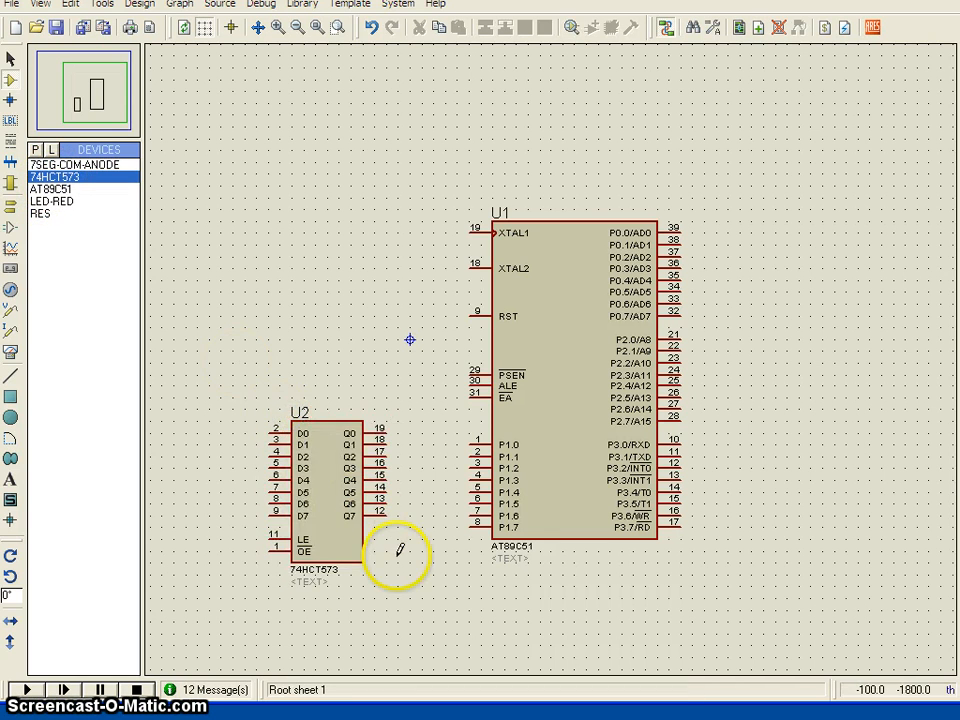
- Mirror latch U2 with X-Mirror so its inputs face the AT89C51, then review its properties
left_click(320, 475)
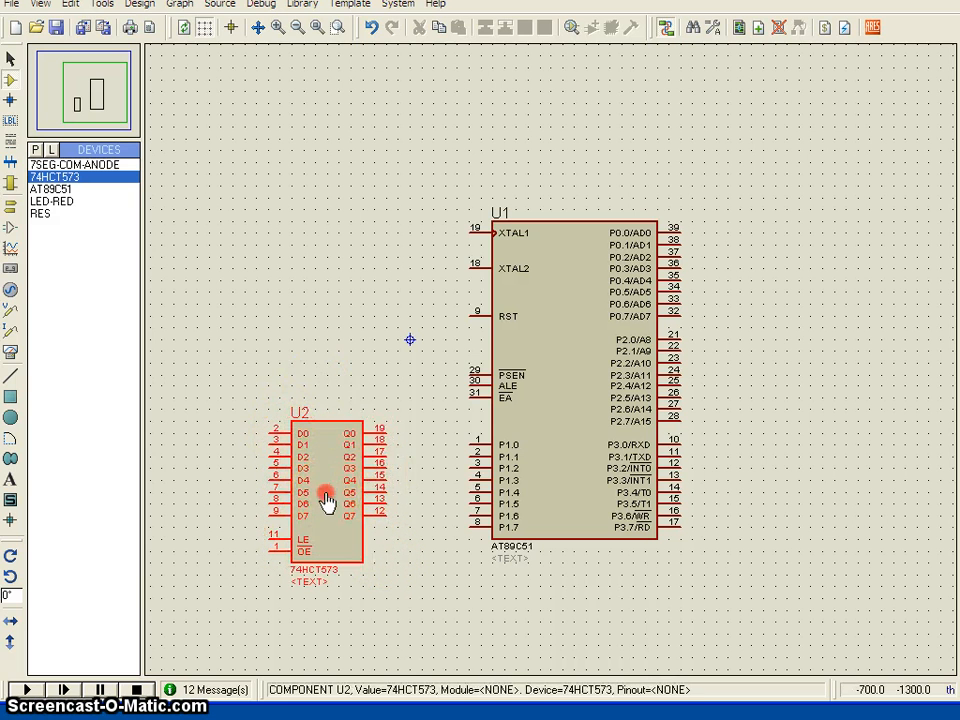
right_click(325, 500)
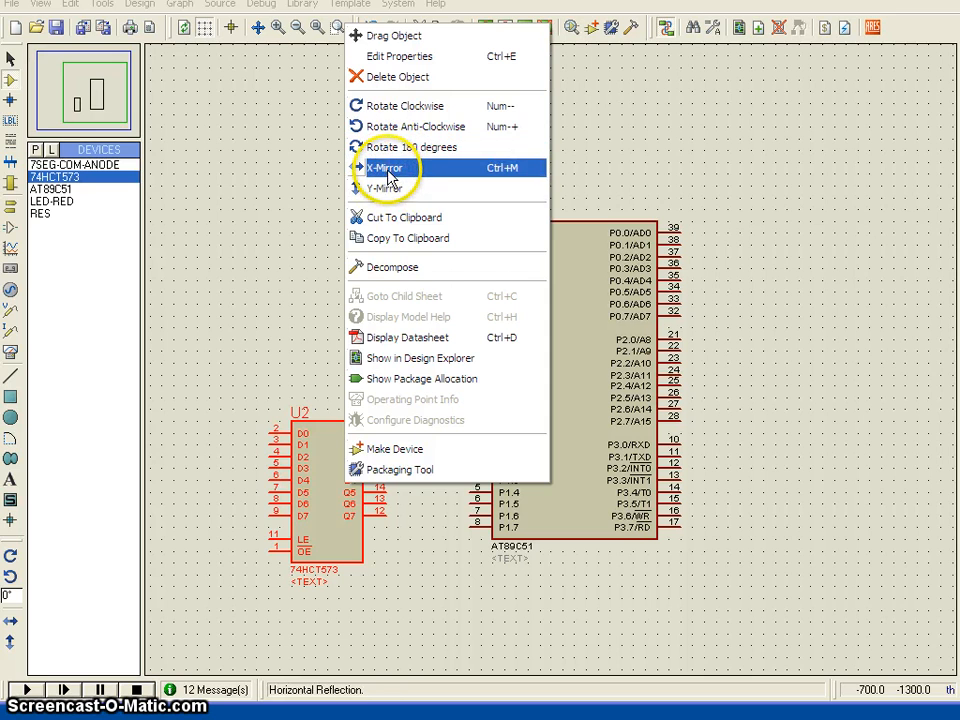
left_click(385, 167)
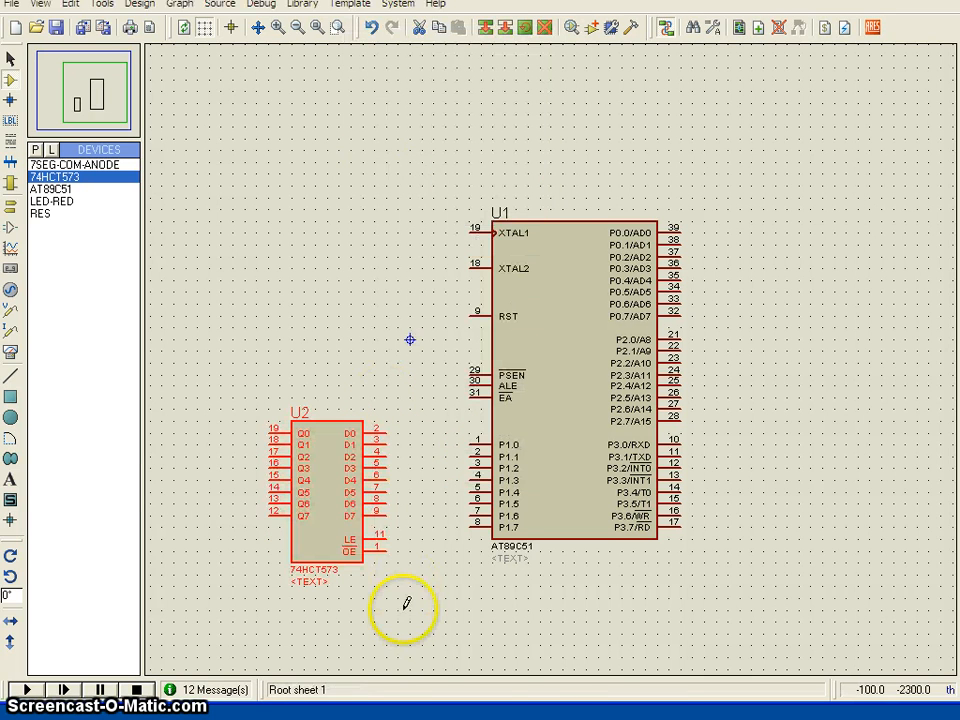
left_click(320, 490)
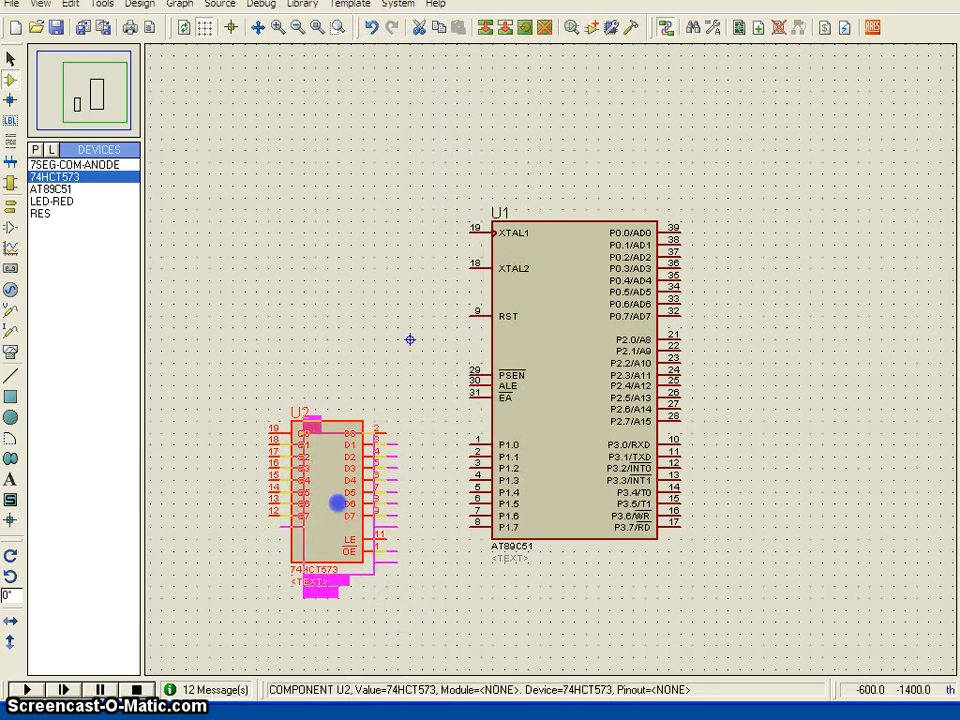
double_click(315, 500)
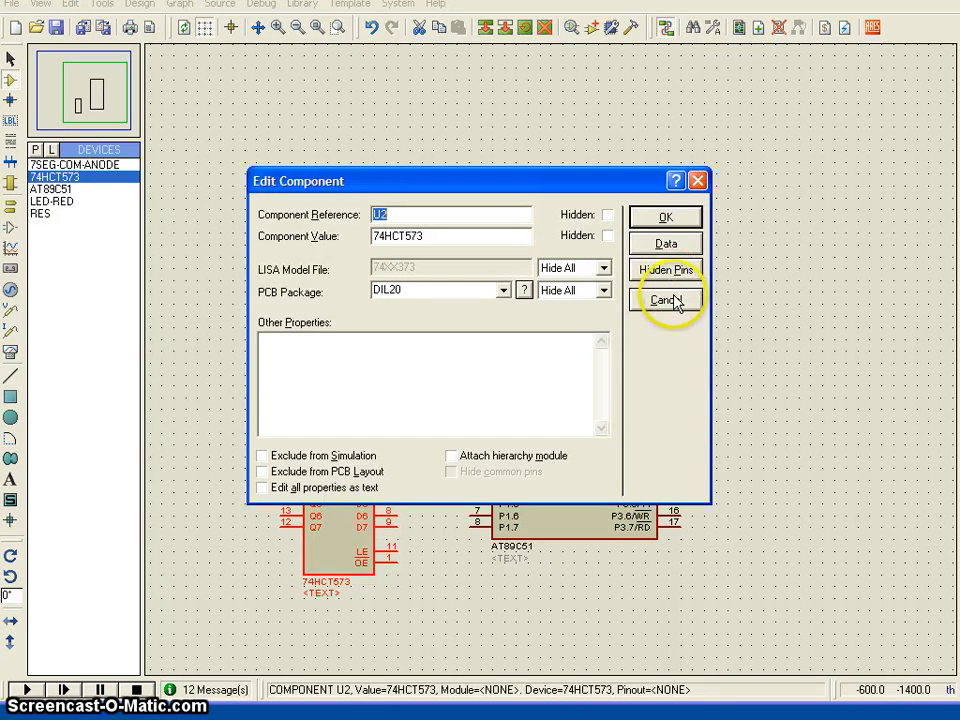
left_click(664, 300)
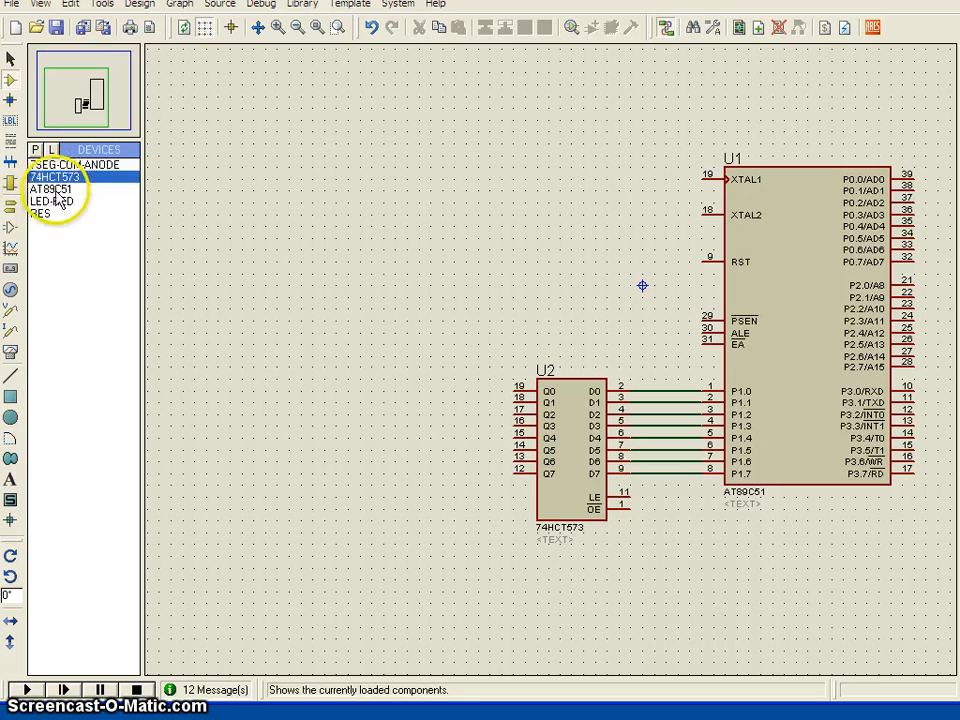
- Place the 7SEG-COM-ANODE display on the sheet left of latch U2
left_click(75, 164)
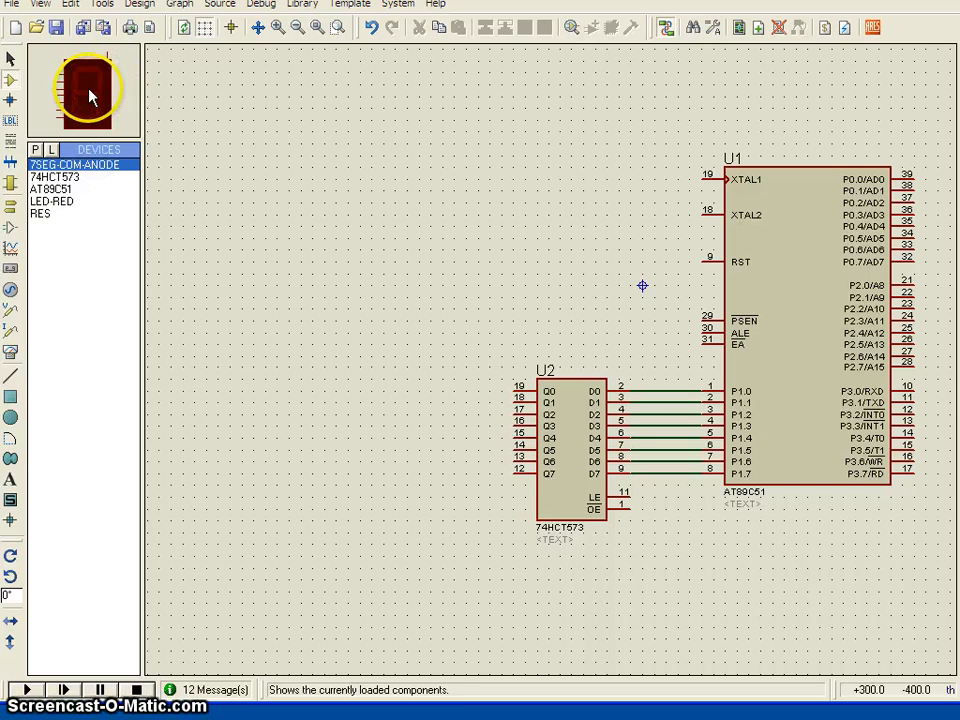
left_click(14, 625)
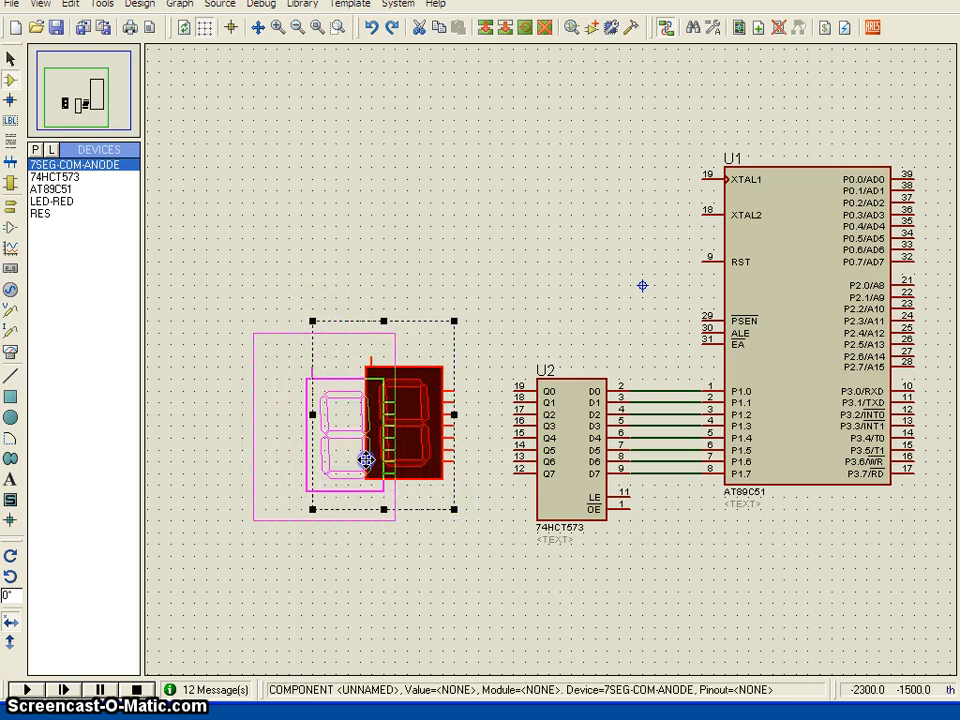
- Place a resistor beside latch output Q0 and set its resistance to 200
left_click(42, 214)
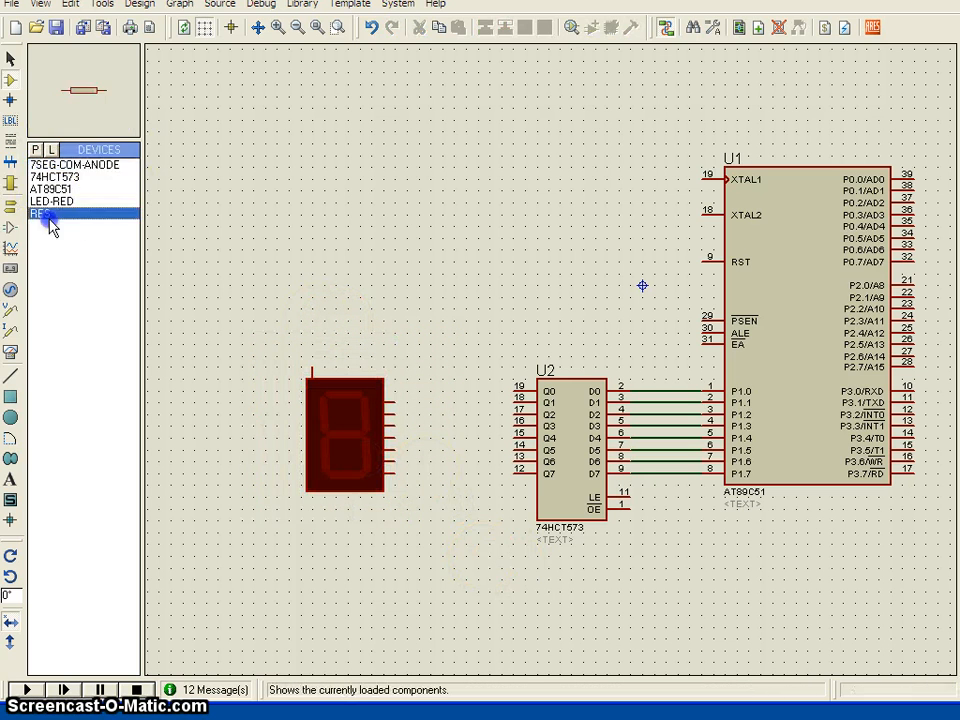
left_click(455, 390)
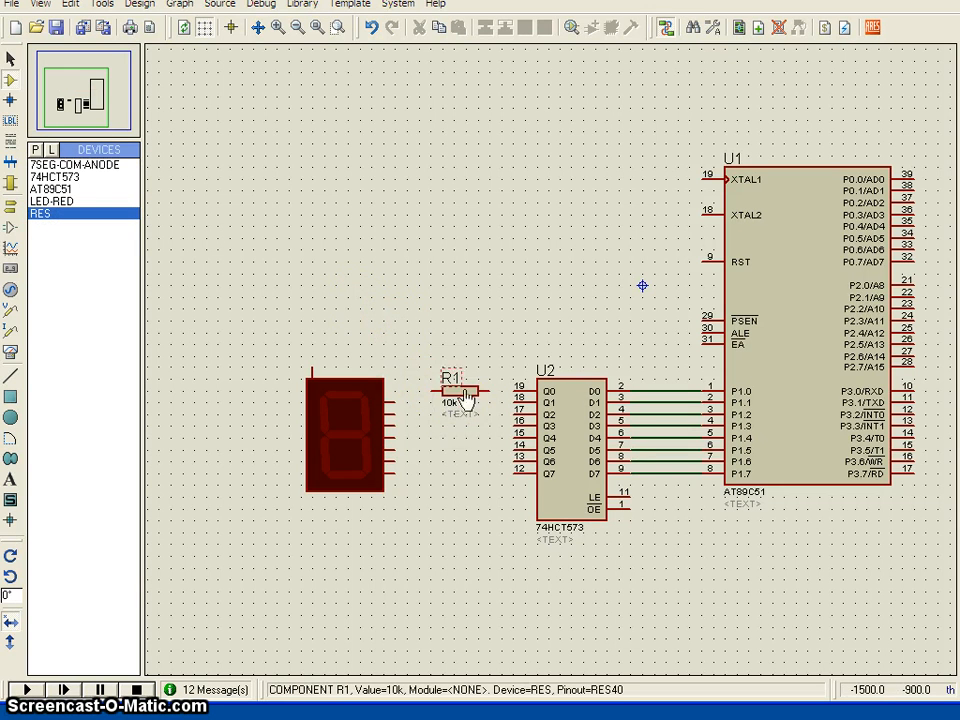
left_click(462, 405)
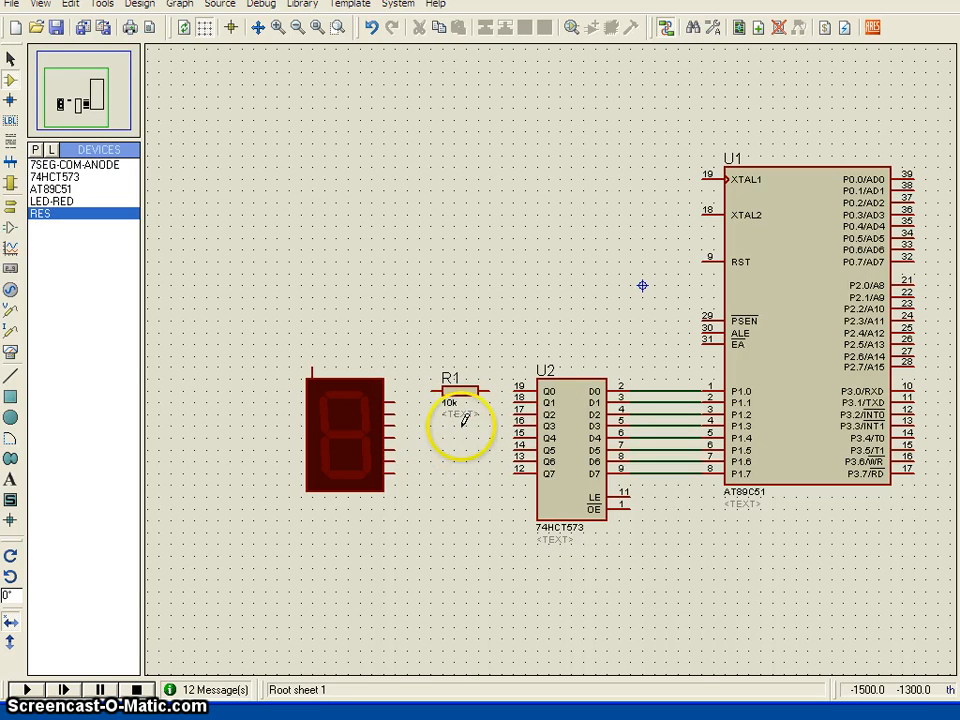
double_click(450, 415)
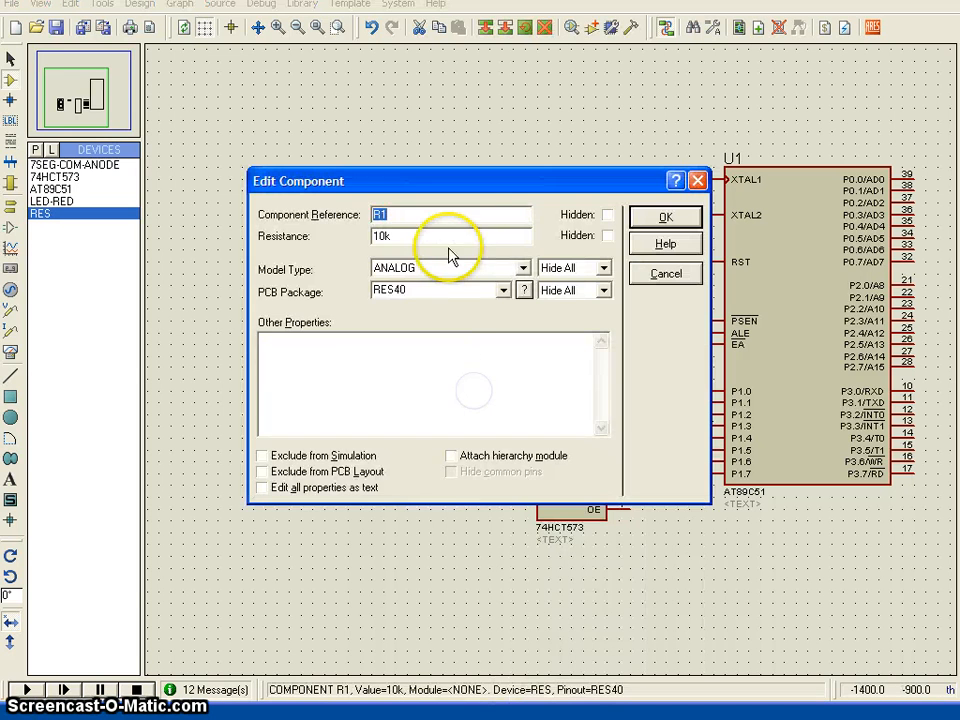
type("2")
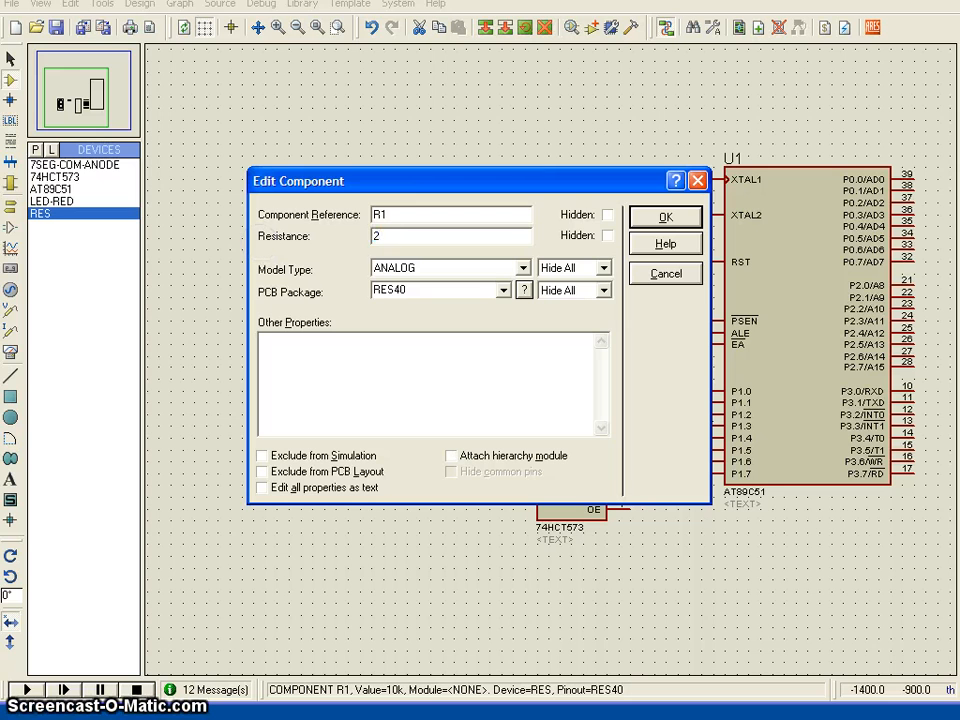
type("00")
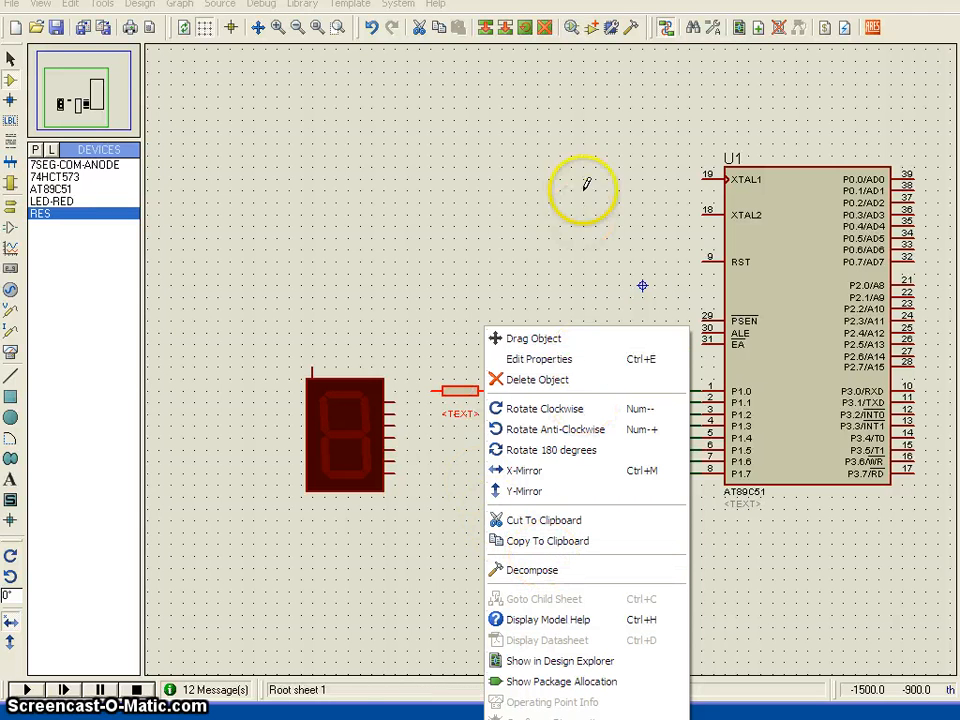
mouse_move(483, 27)
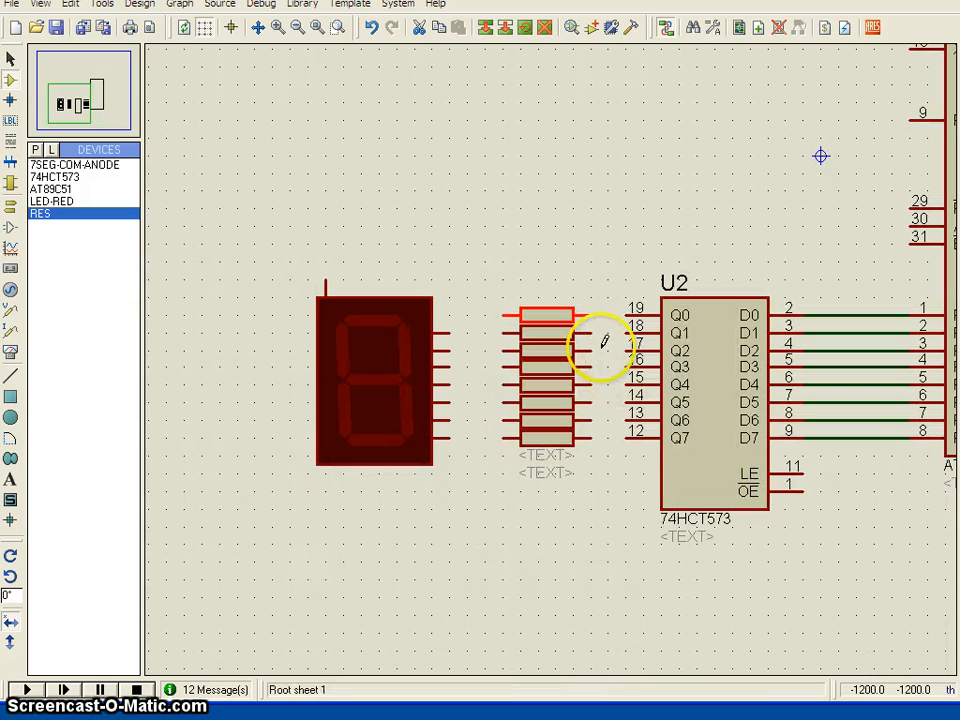
- Move the display left of the resistors, wire them to Q0–Q7, and add a power terminal
left_click(375, 380)
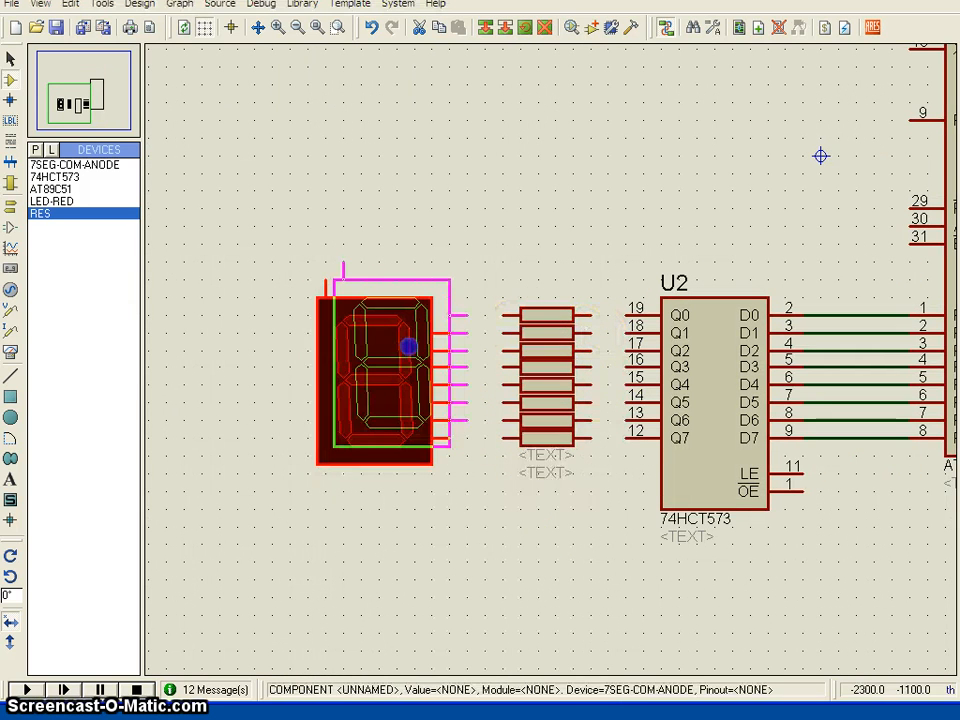
left_click(547, 443)
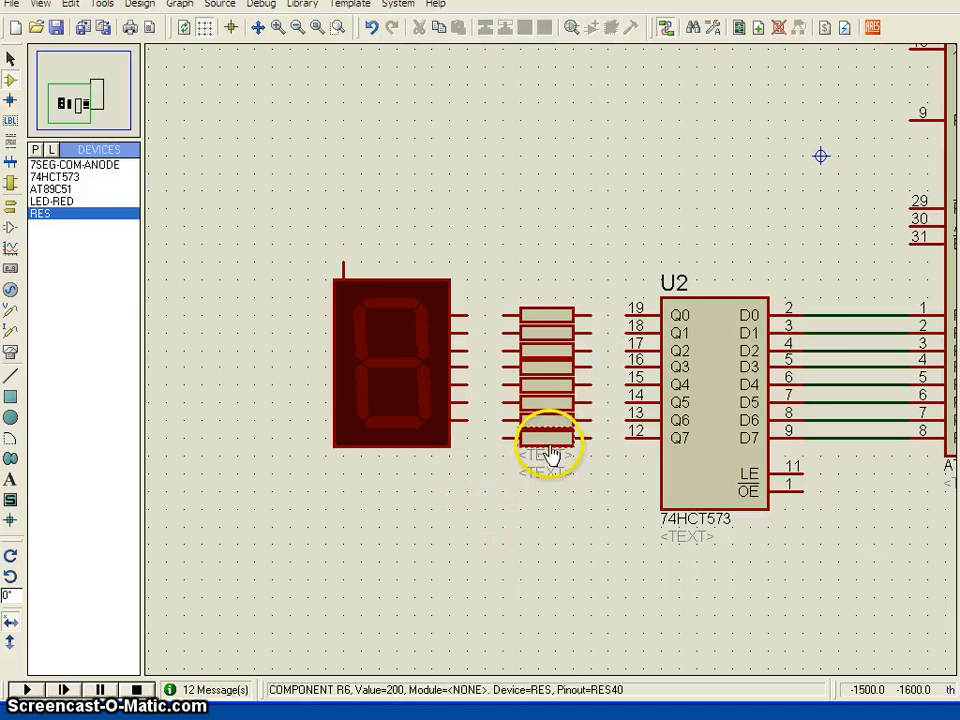
left_click(547, 435)
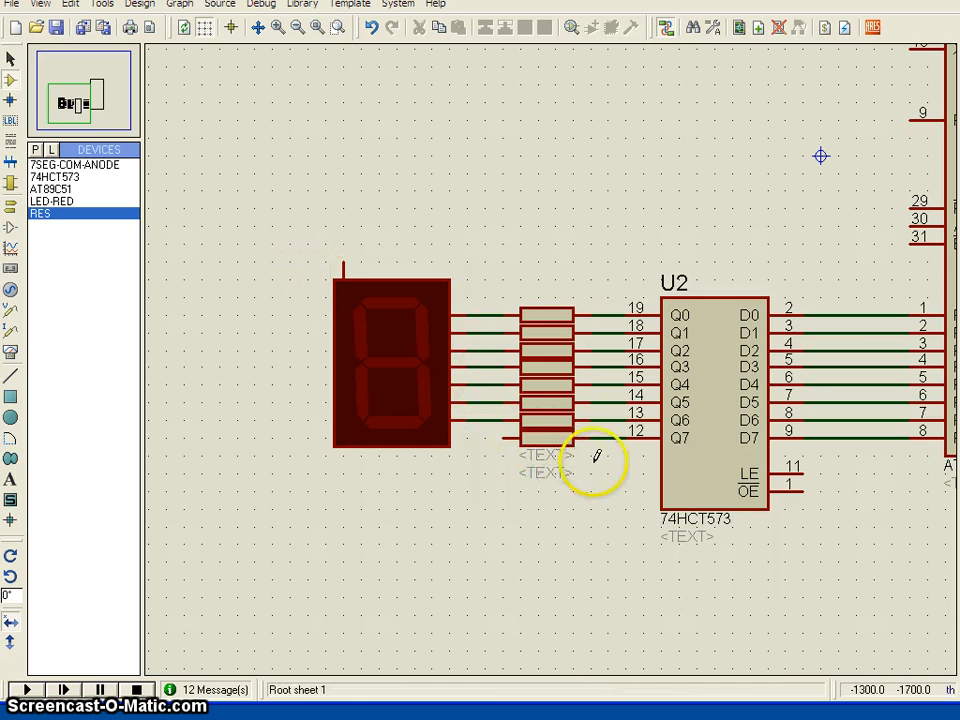
right_click(600, 485)
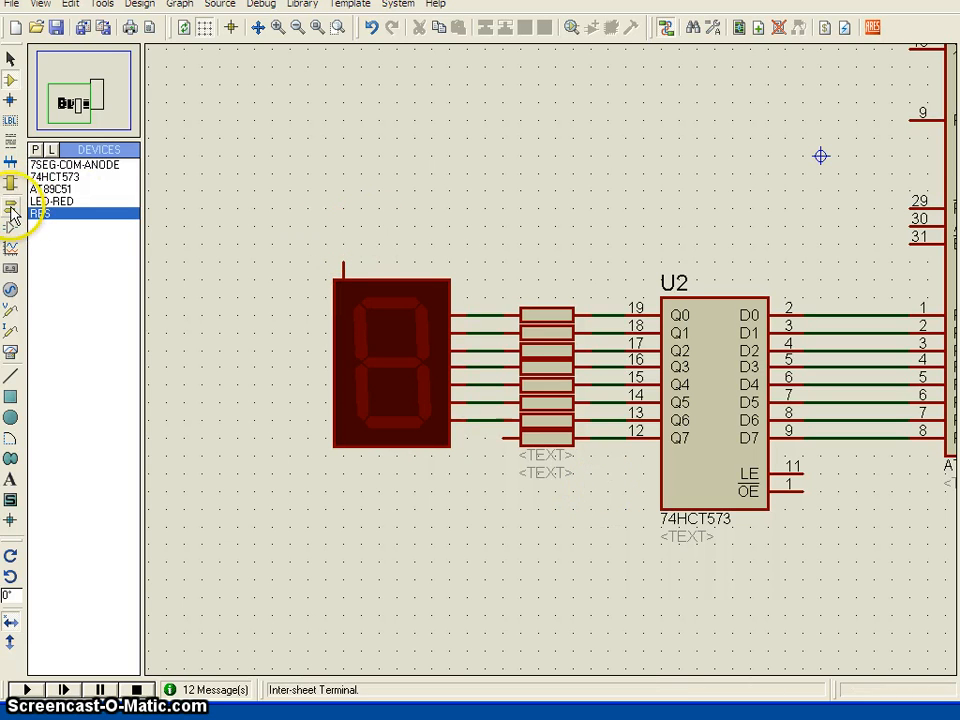
left_click(10, 227)
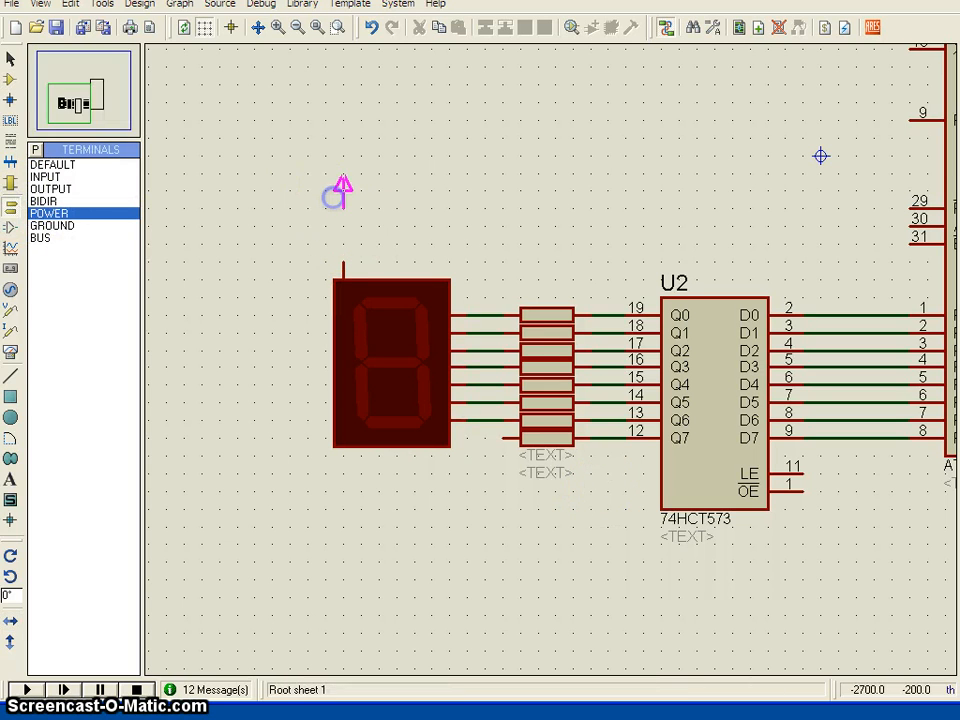
left_click(340, 195)
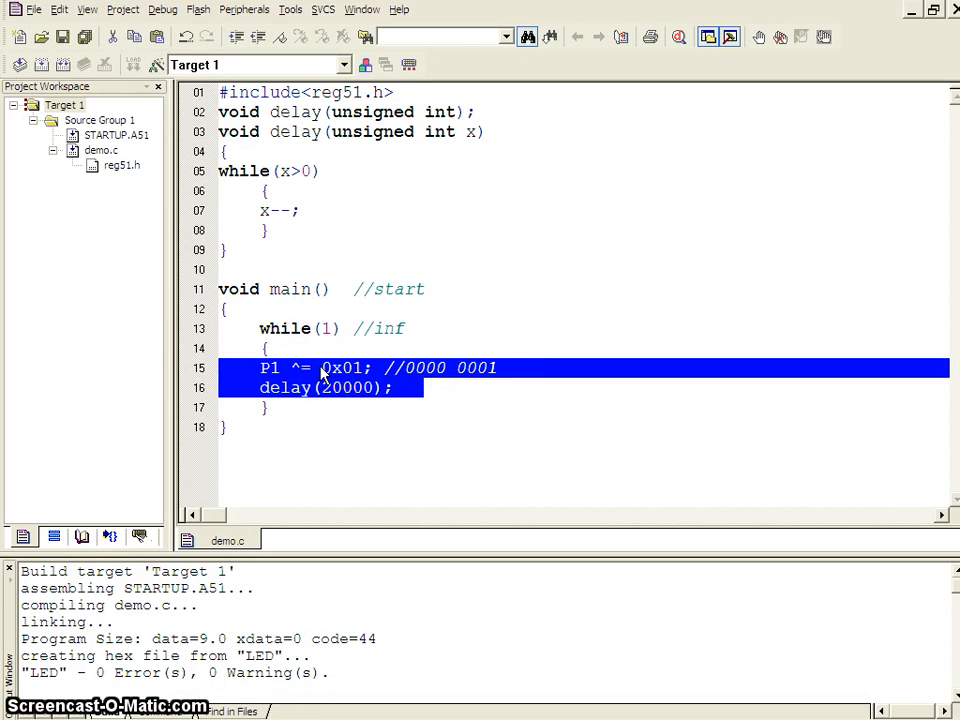
- Remove the toggle and delay lines and declare char ltr=0x08; before while(1)
key("Delete")
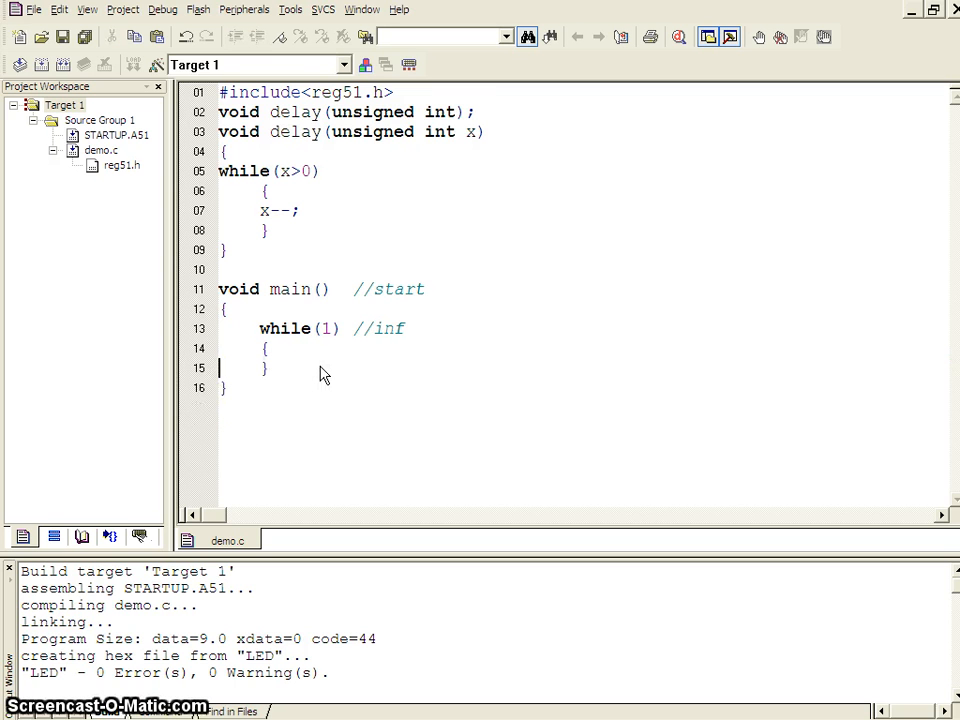
left_click(424, 348)
type(";")
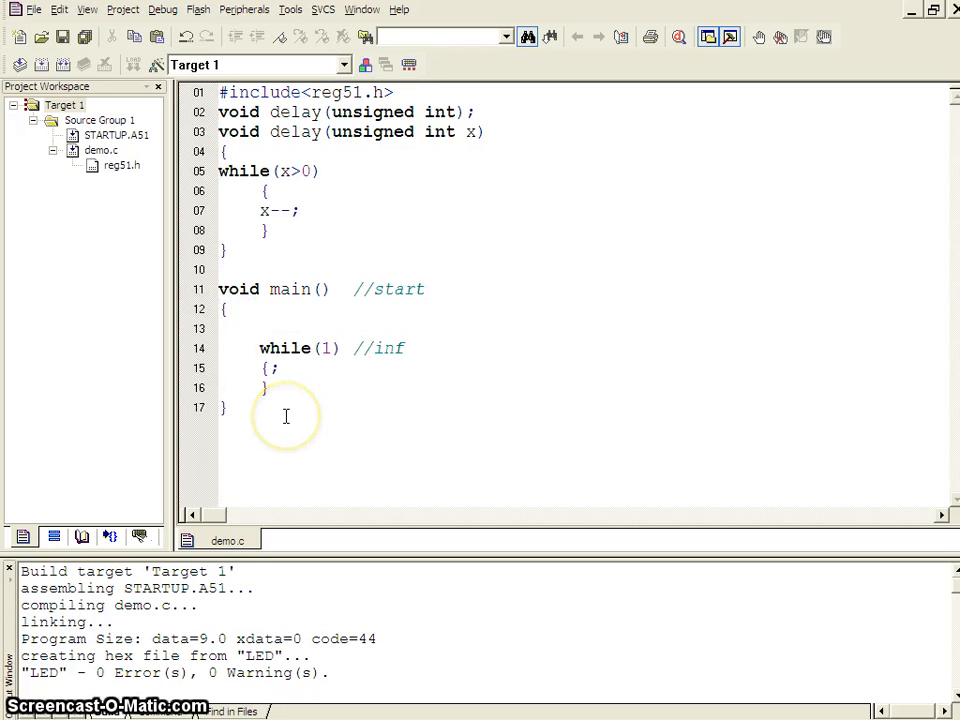
left_click(228, 328)
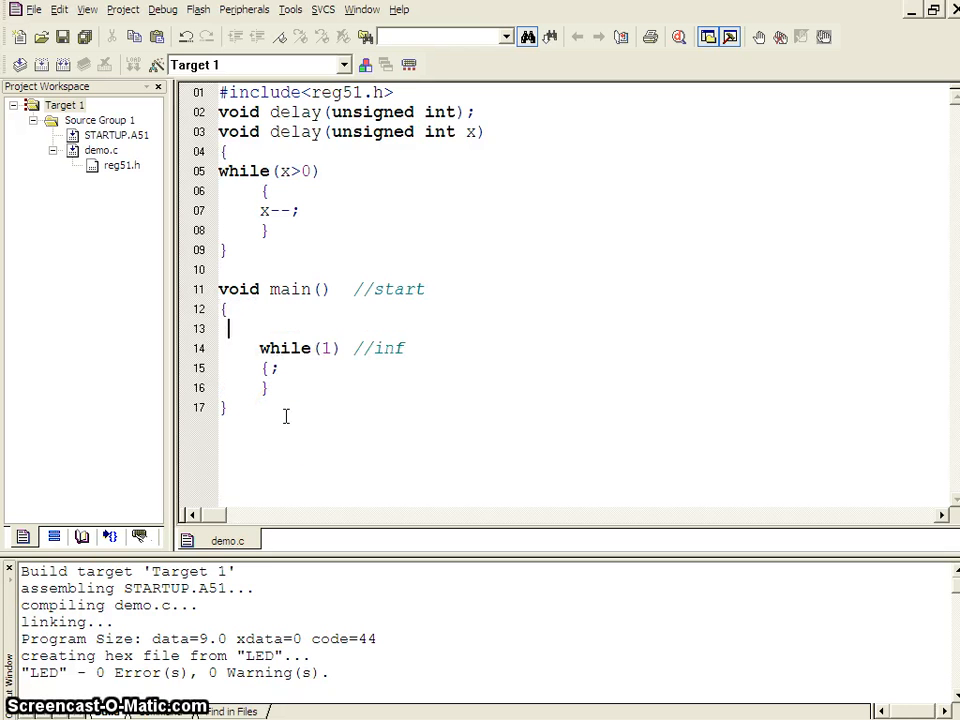
type("c")
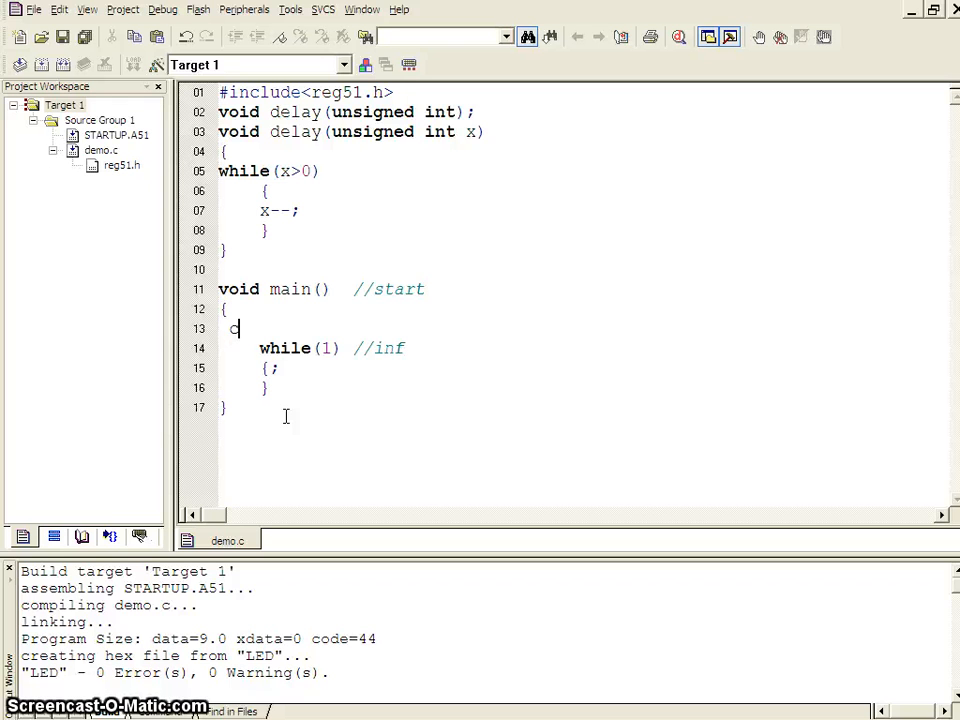
type("har")
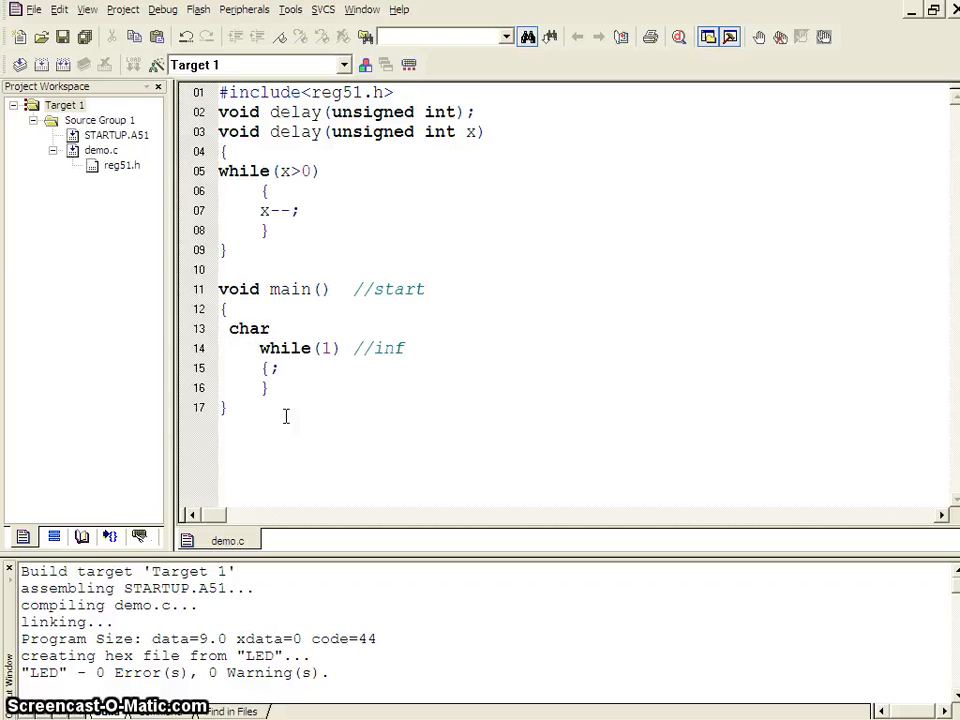
type("ltr")
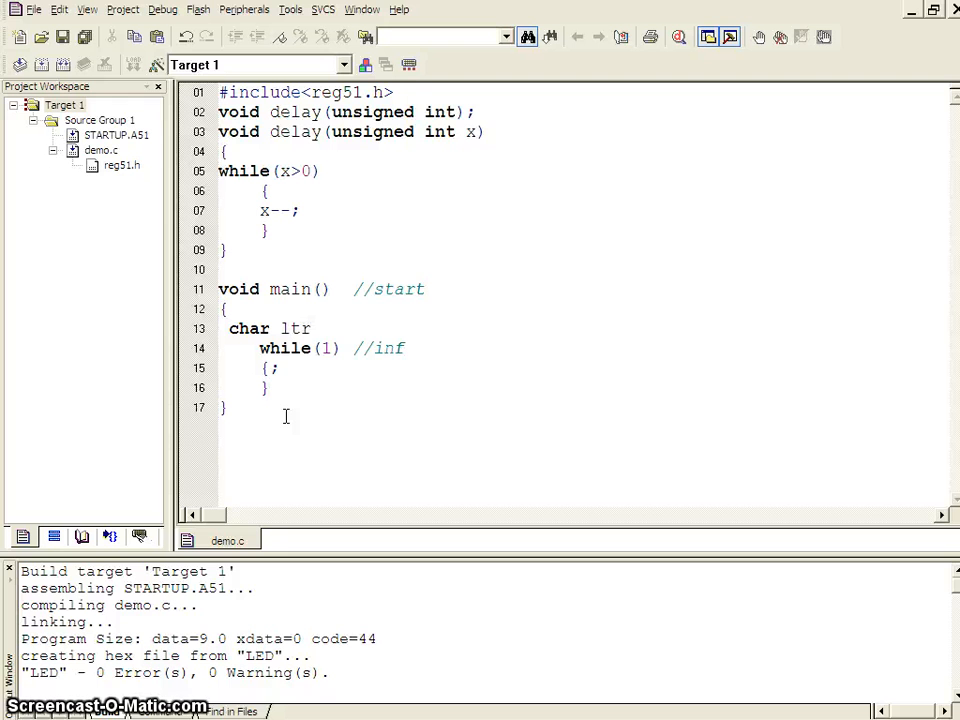
type("=0")
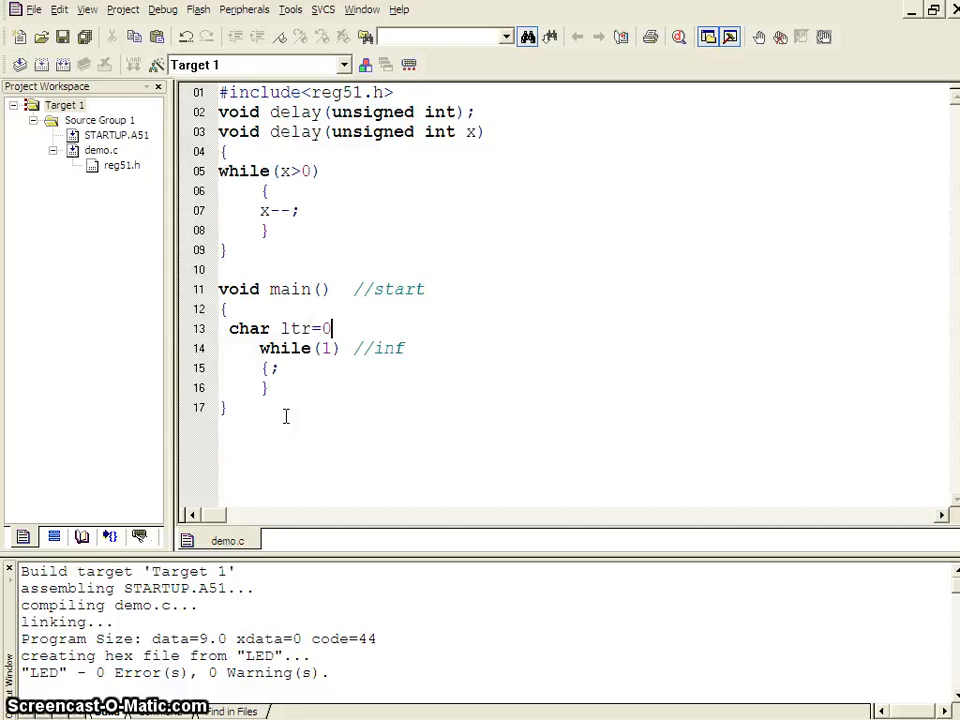
type("x0")
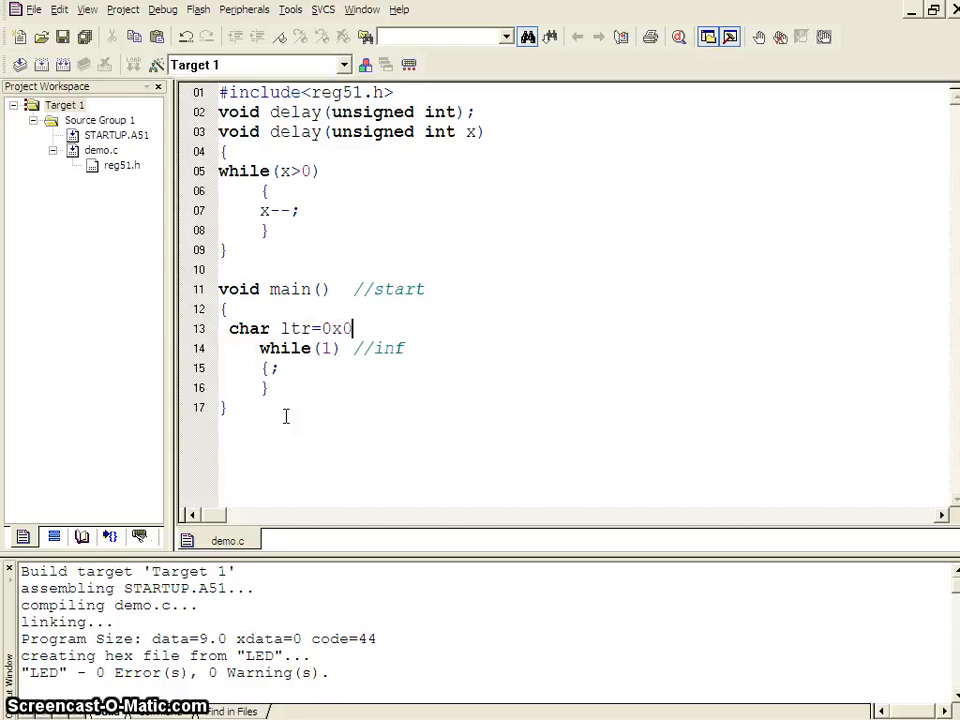
type("8;")
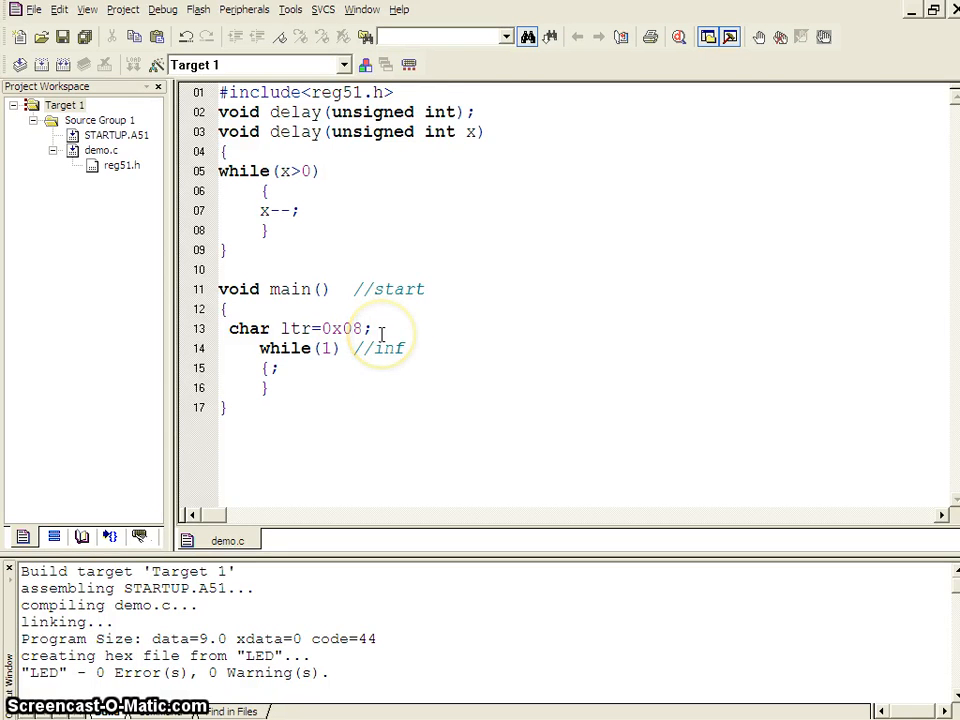
- Assign P1=ltr;, add the comment 0000 1000, and rebuild the project
type("P")
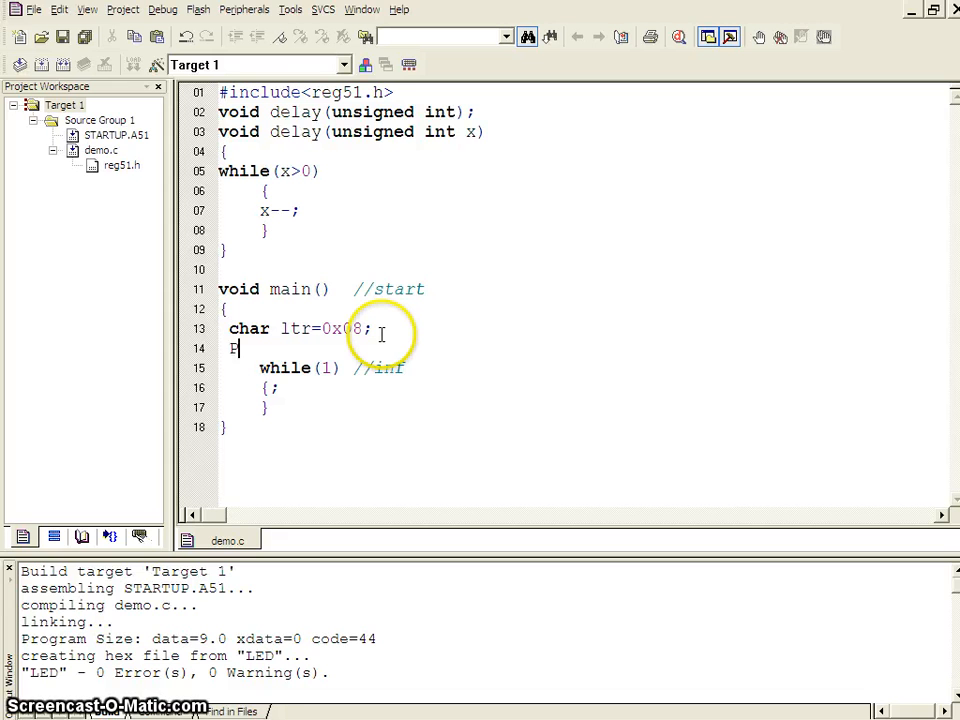
type("1=1")
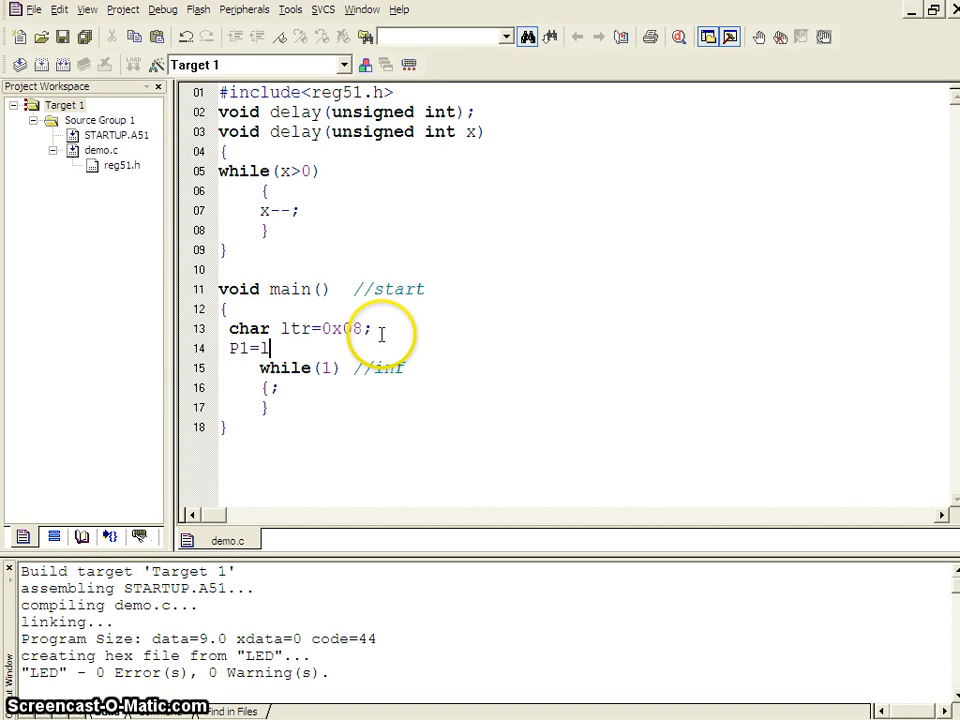
type("tr;")
left_click(589, 328)
type("  //")
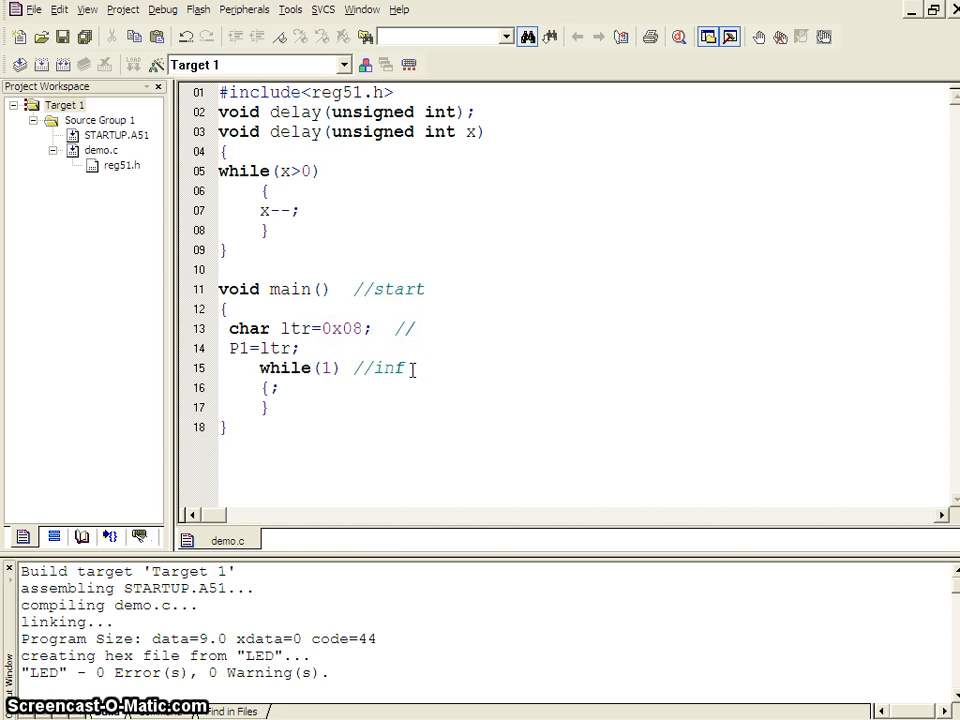
type("0000")
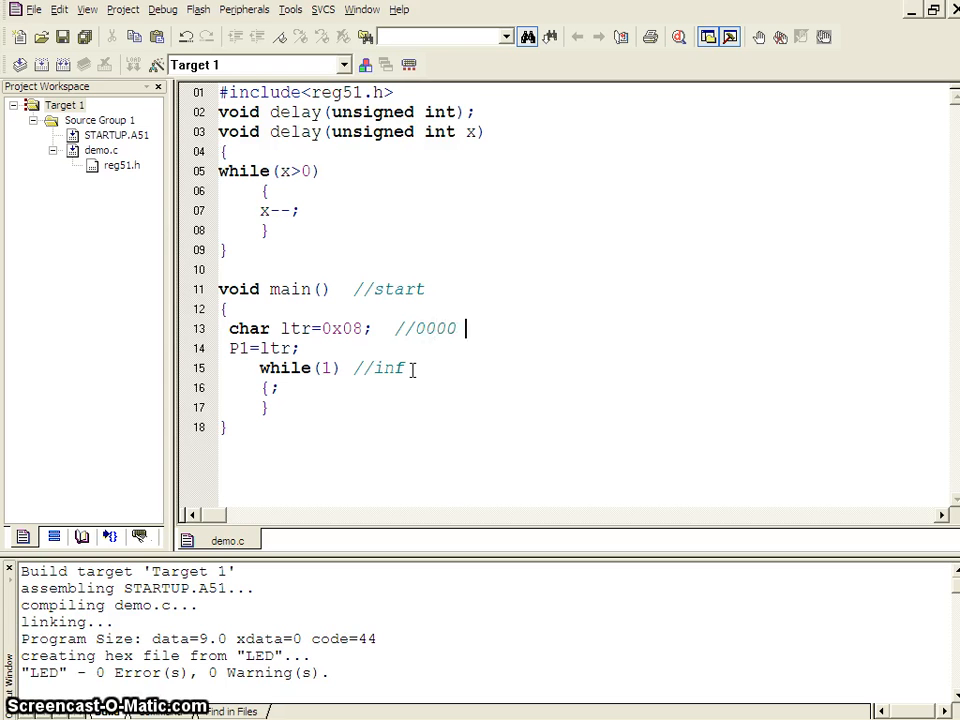
type("1000")
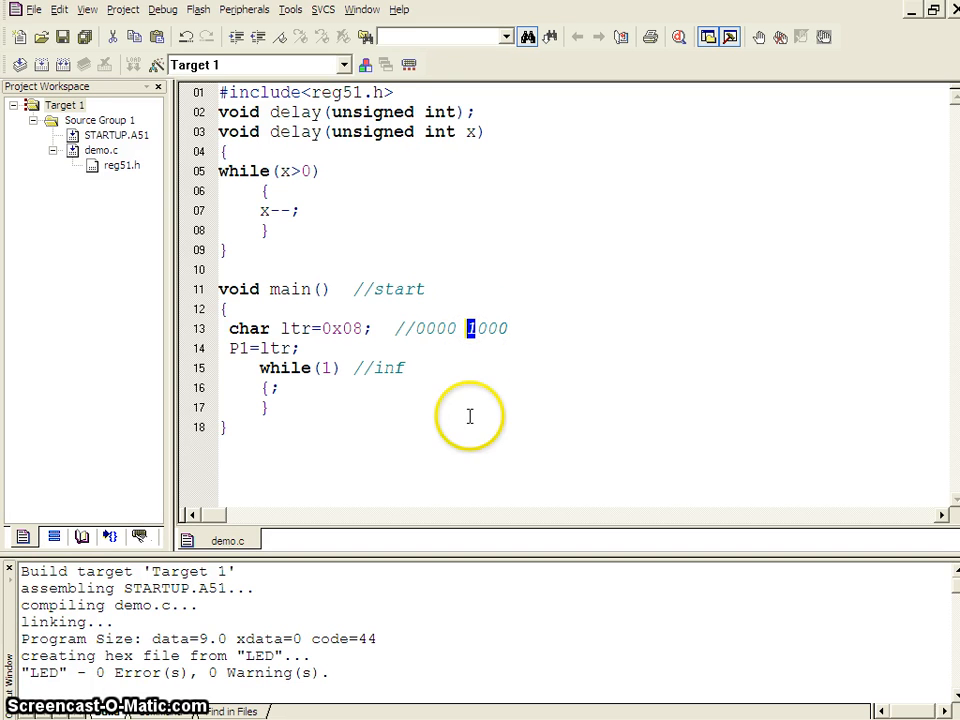
mouse_move(412, 357)
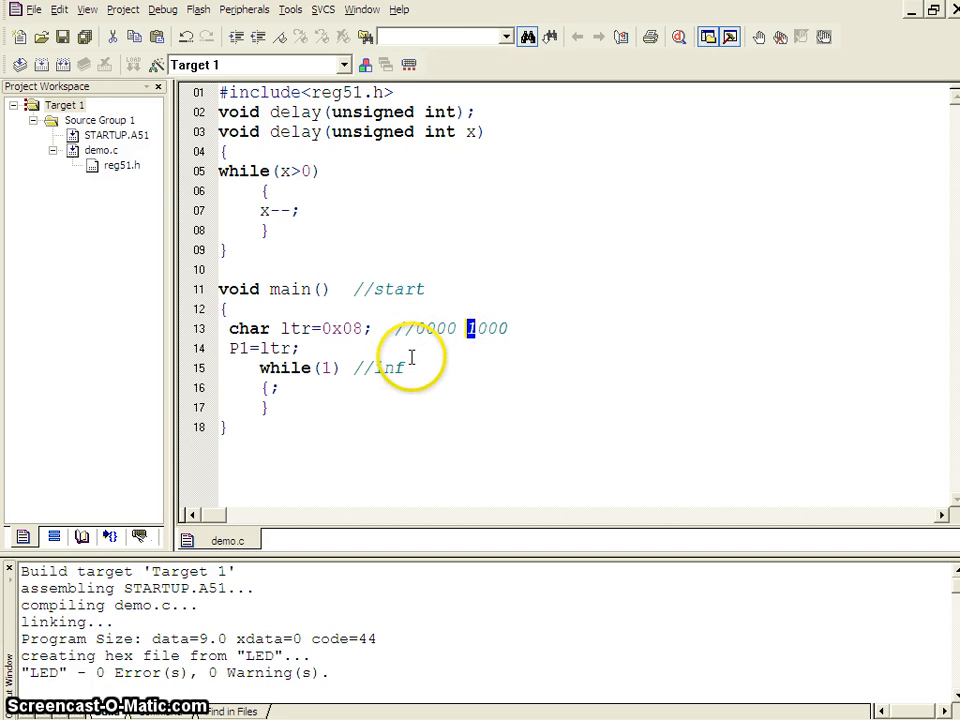
mouse_move(450, 352)
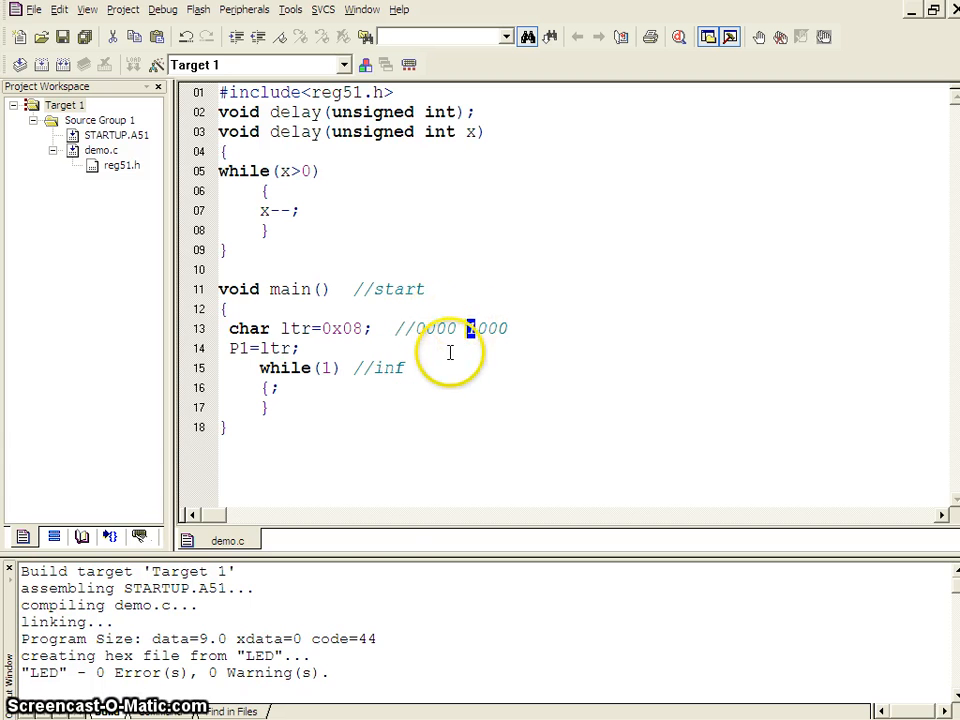
mouse_move(318, 543)
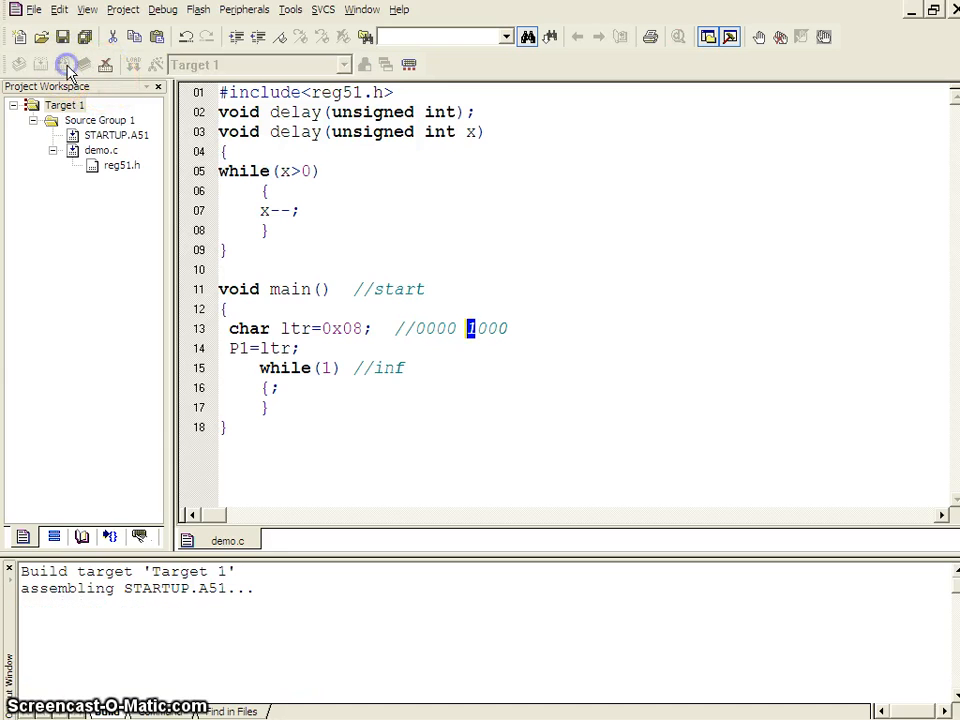
left_click(67, 64)
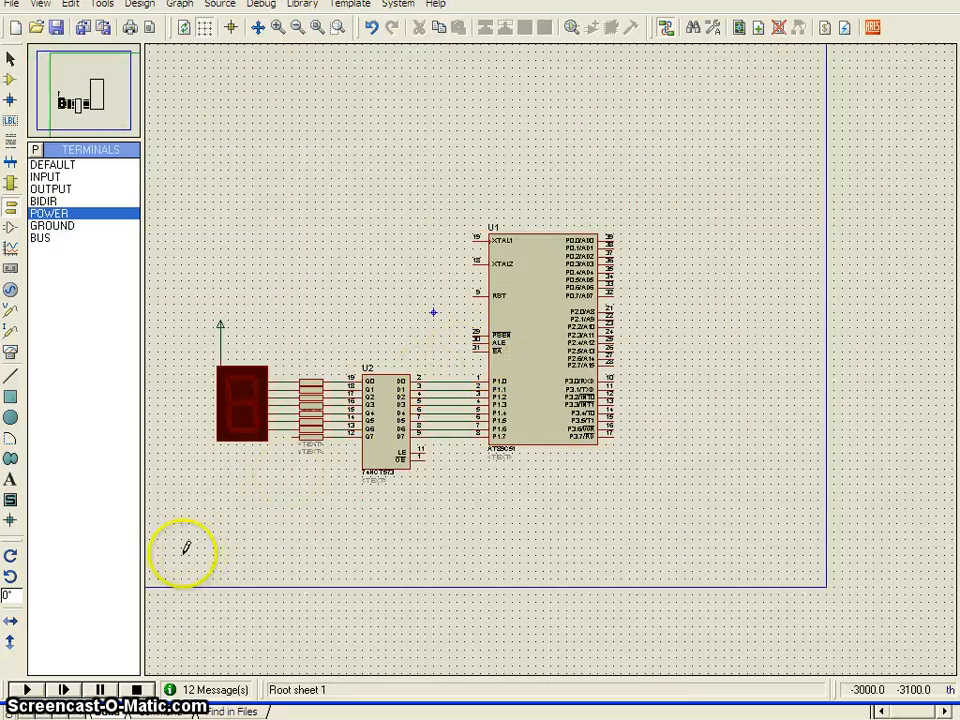
- Run the simulation with the rebuilt firmware, then stop it
left_click(25, 689)
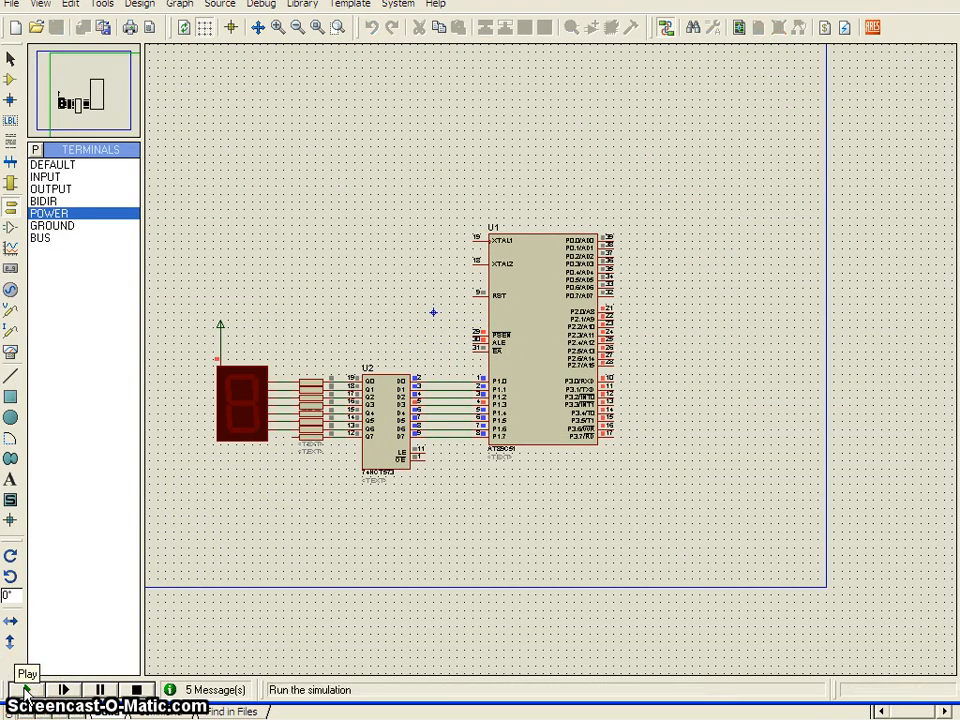
left_click(24, 690)
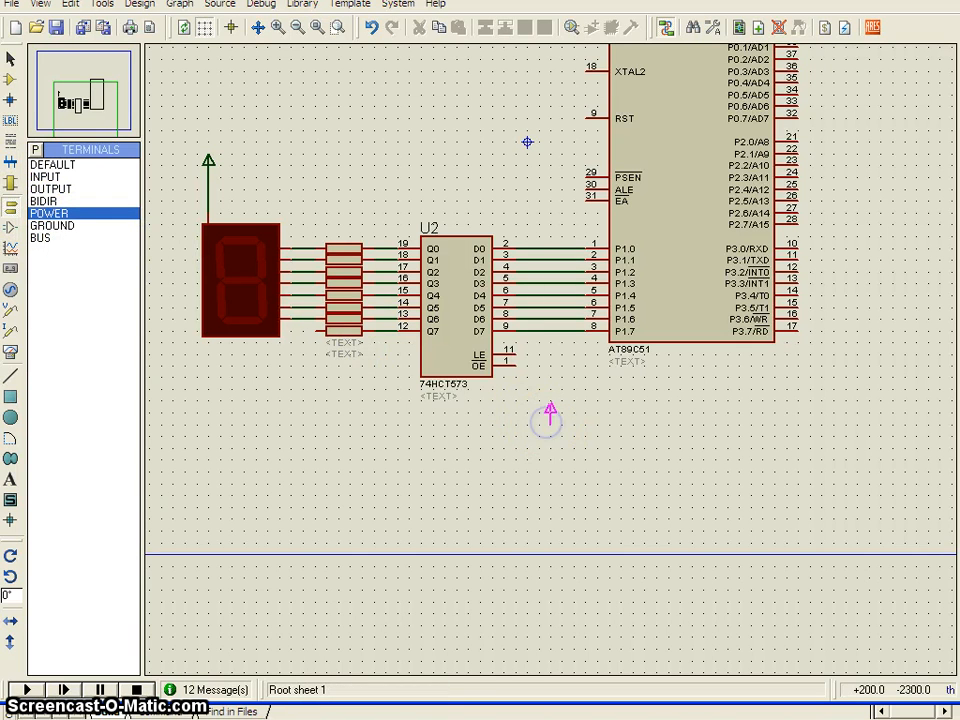
mouse_move(520, 352)
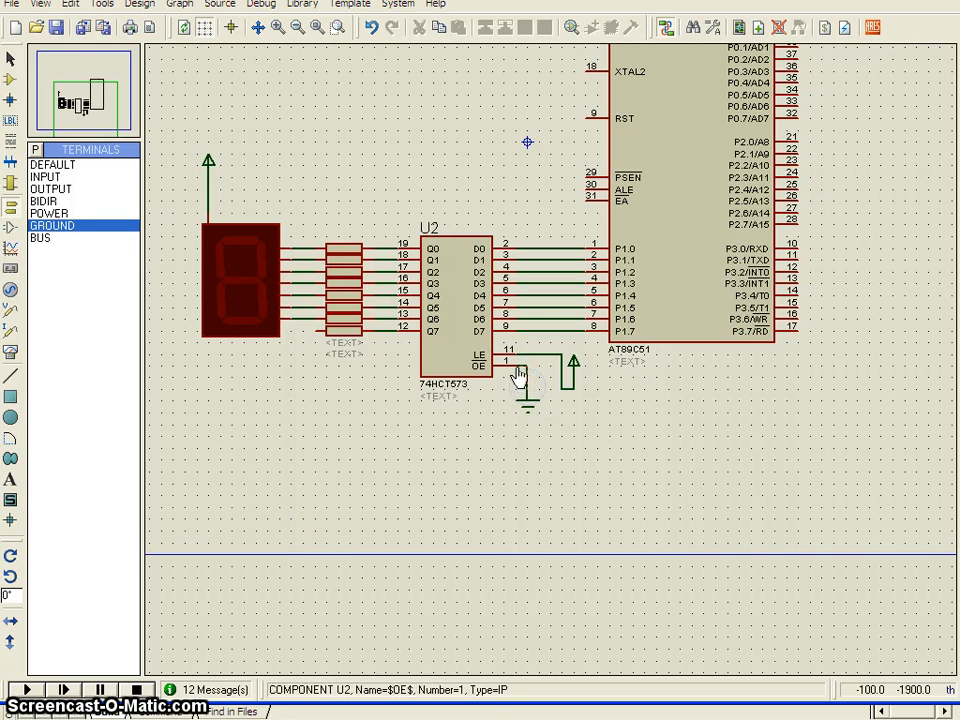
left_click(24, 689)
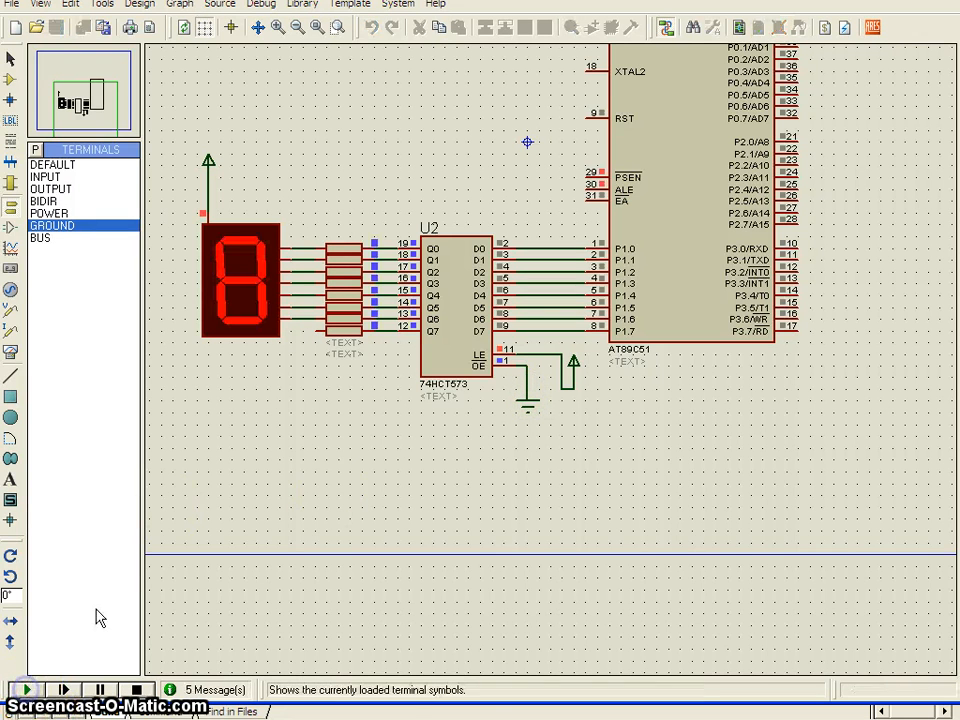
left_click(25, 689)
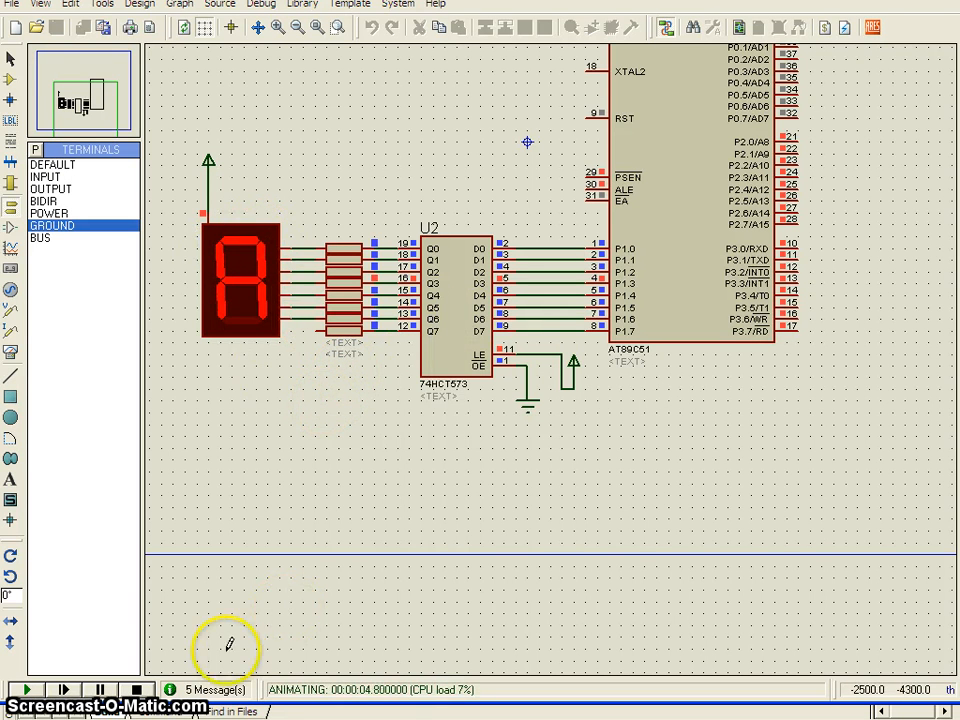
mouse_move(137, 689)
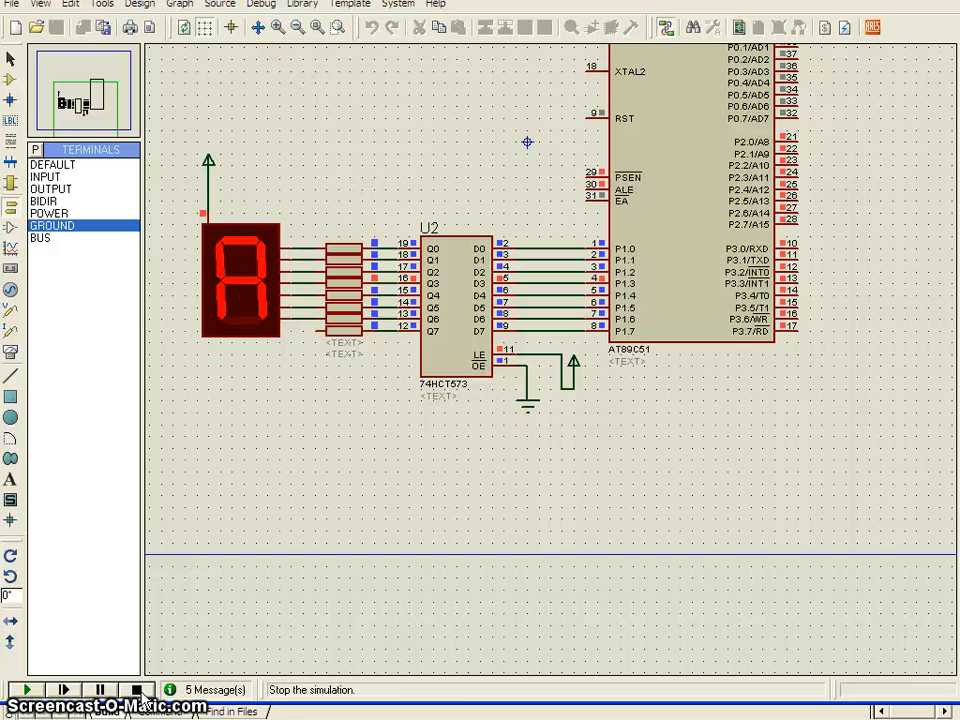
left_click(24, 689)
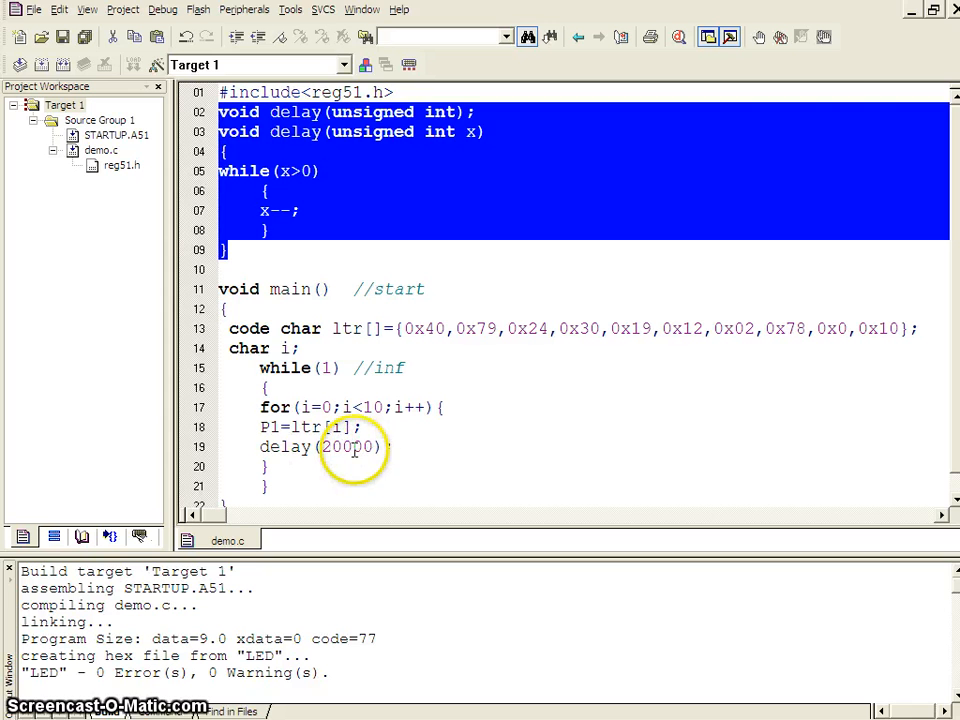
- Highlight the code char ltr[] declaration and add a //RAM comment after char i;
left_click(258, 112)
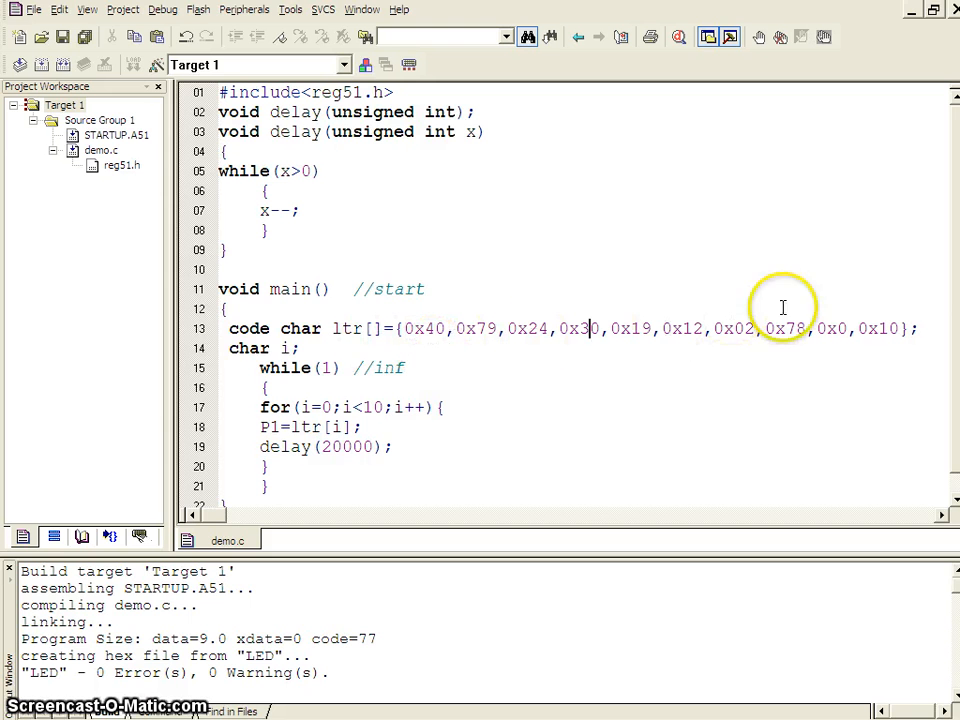
double_click(248, 328)
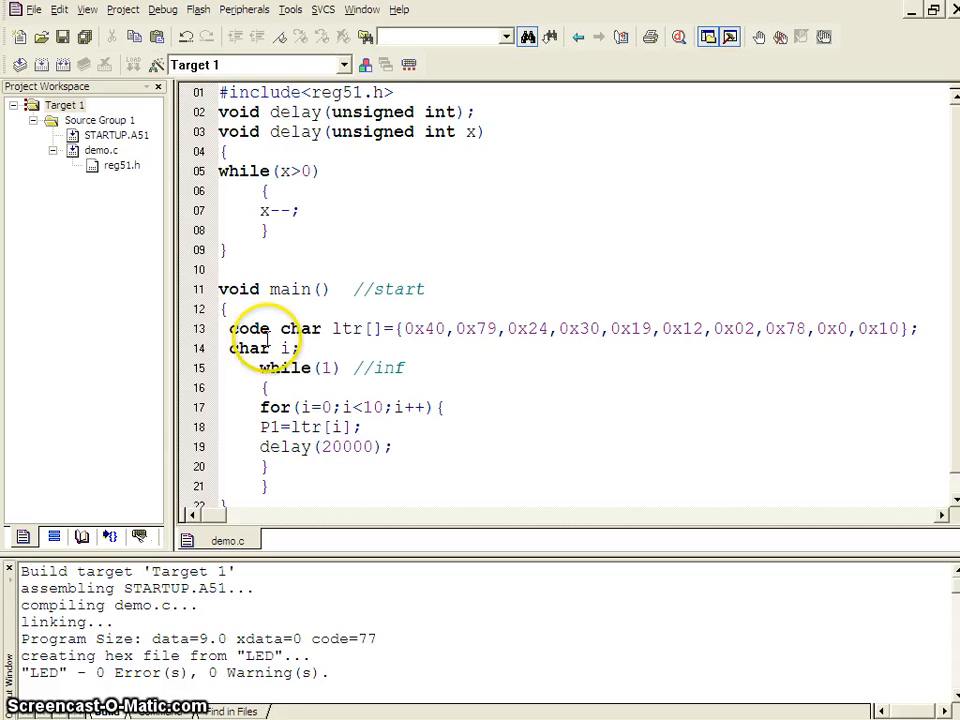
left_click_drag(280, 328, 865, 328)
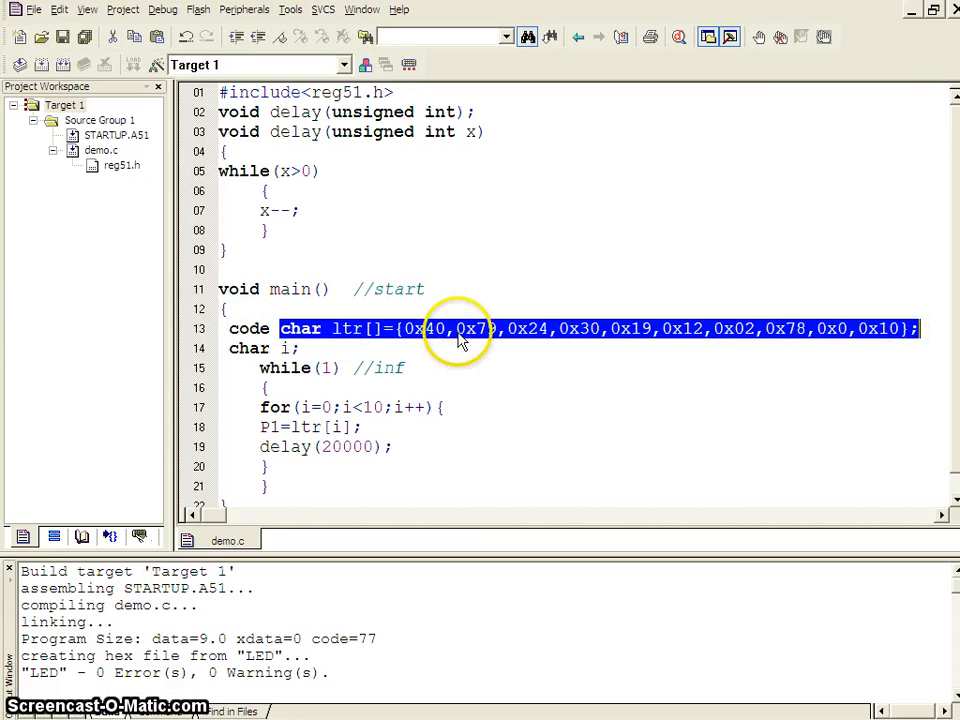
left_click(350, 348)
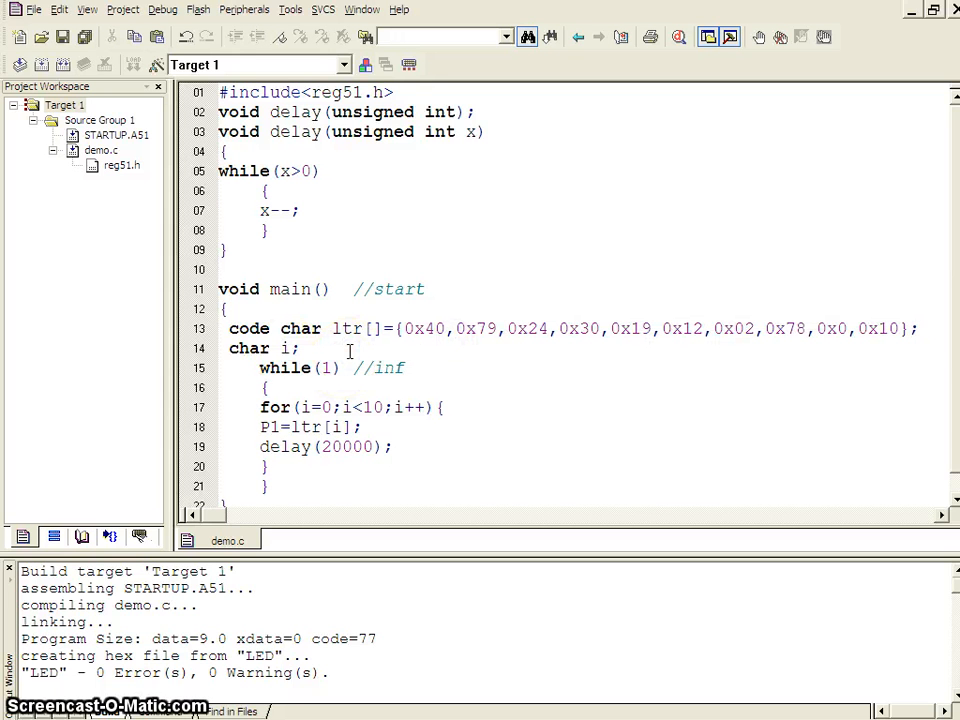
type("//F")
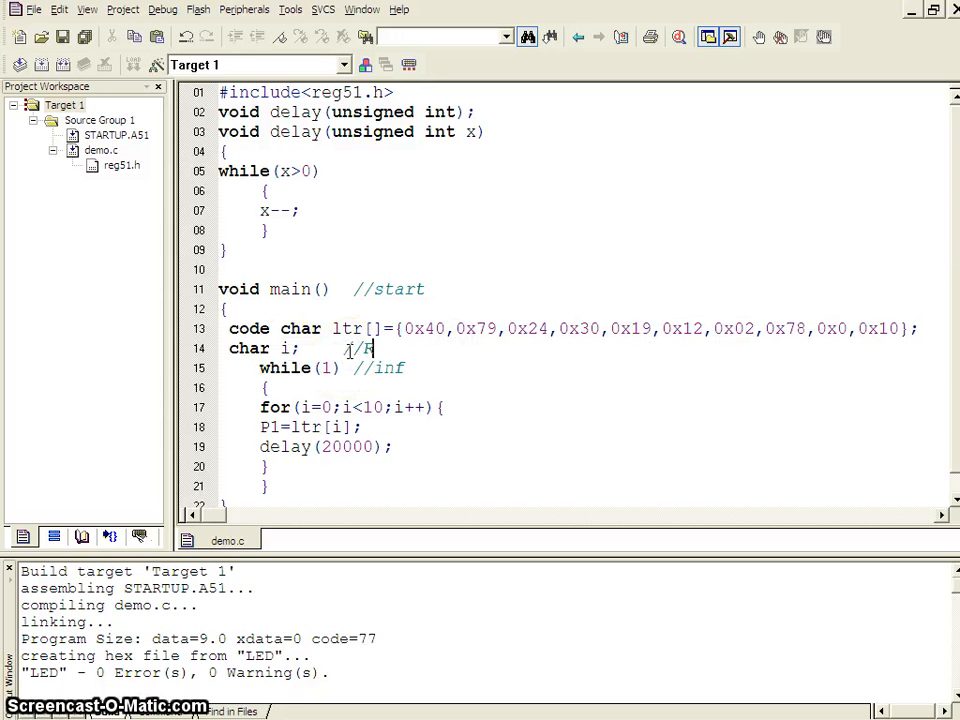
type("AM")
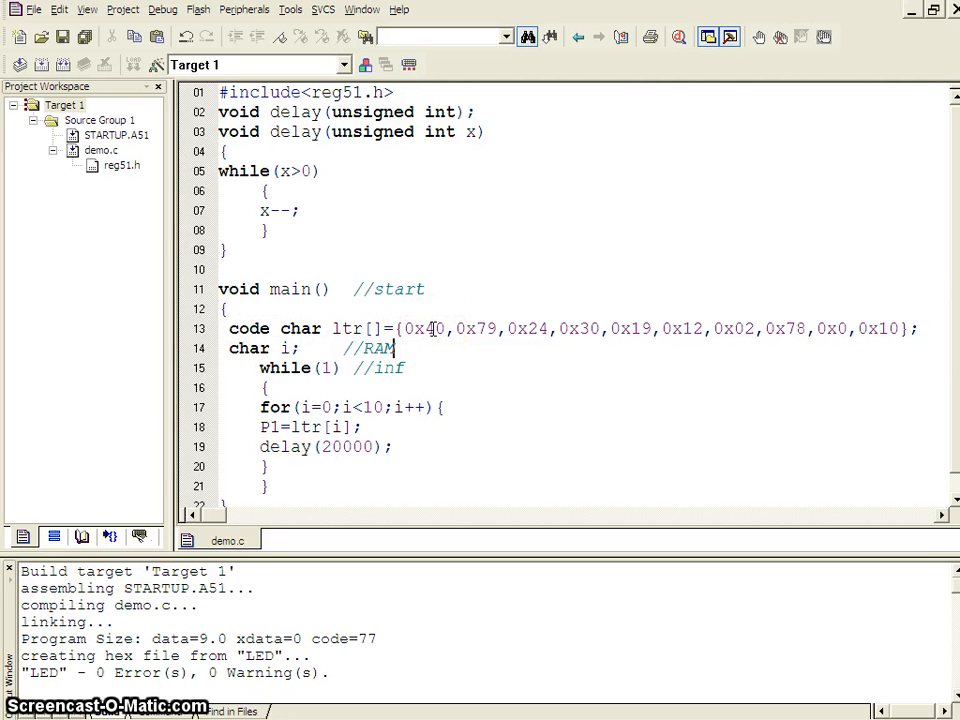
mouse_move(480, 320)
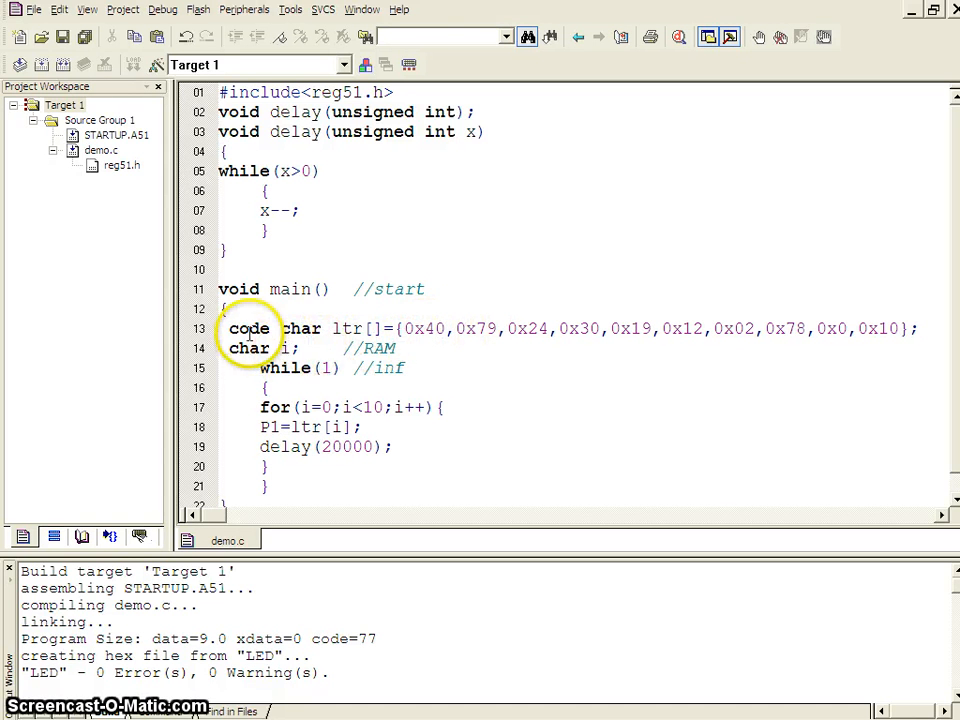
- Highlight the code keyword and the hex values in the ltr table
double_click(248, 328)
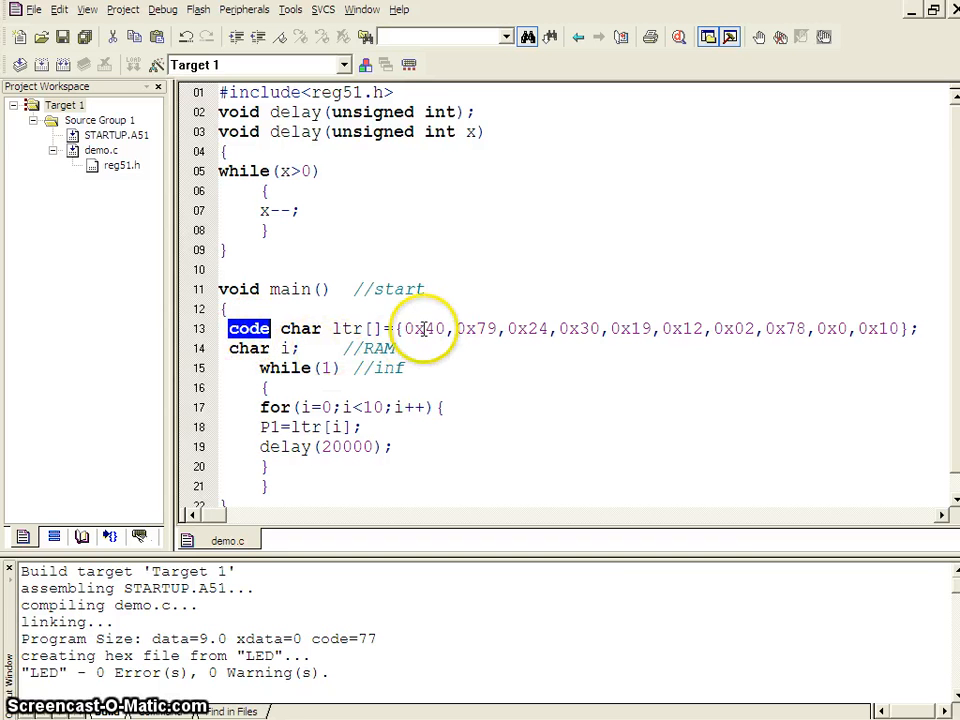
left_click_drag(405, 328, 900, 328)
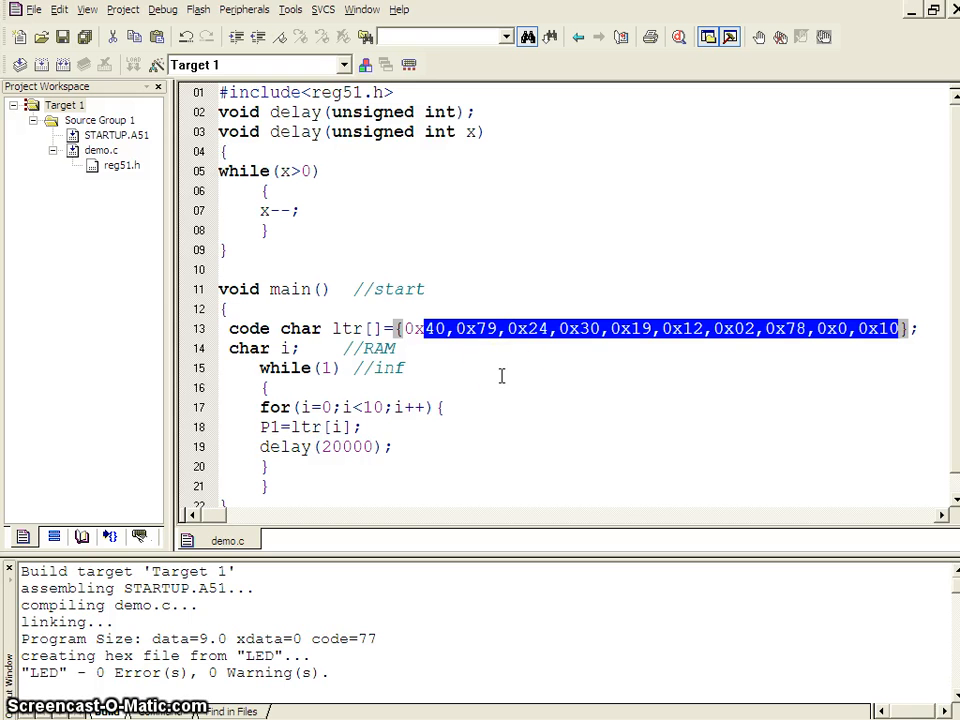
mouse_move(484, 399)
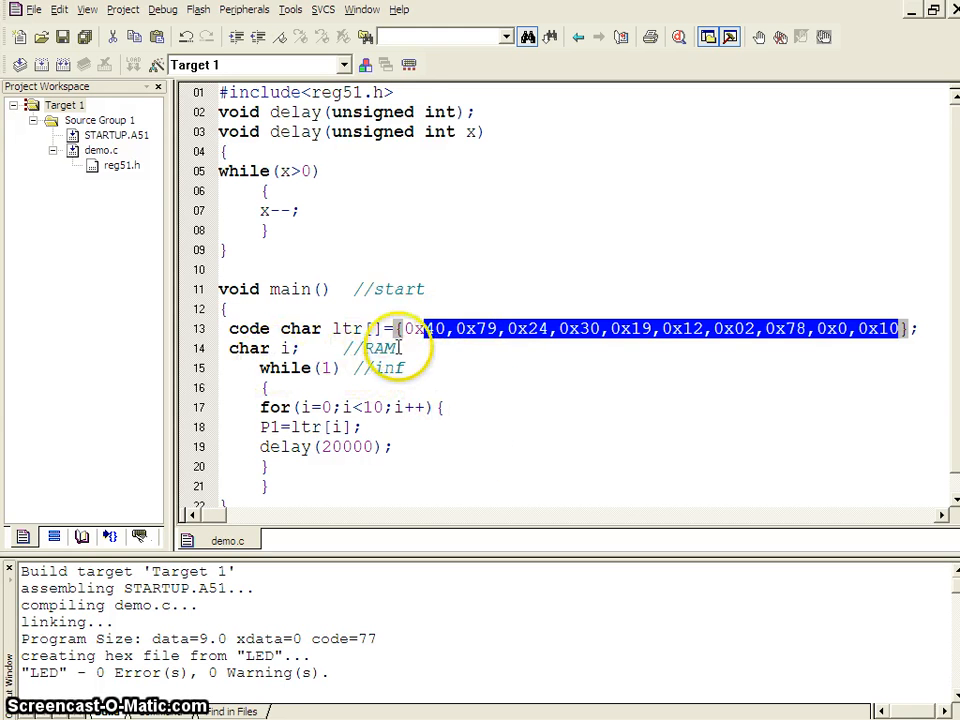
left_click(340, 638)
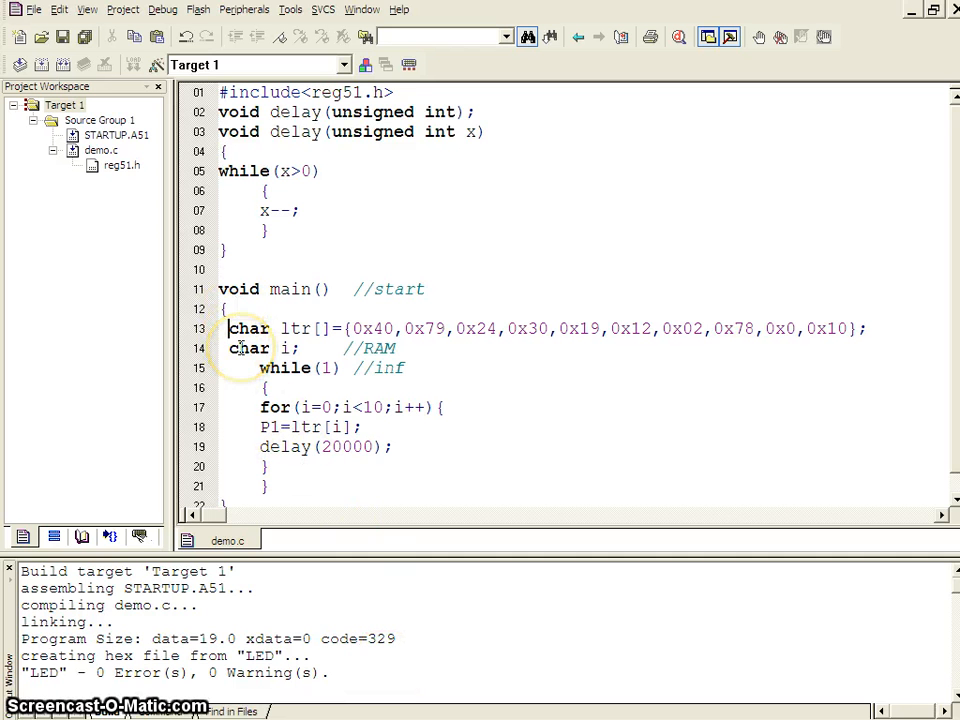
type("code")
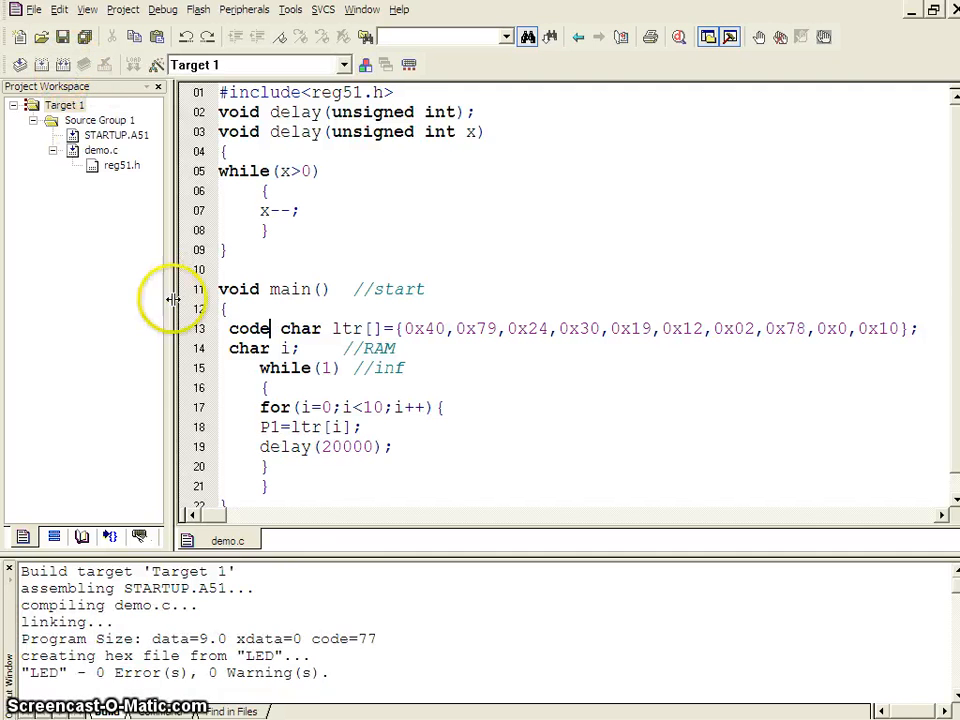
left_click(197, 638)
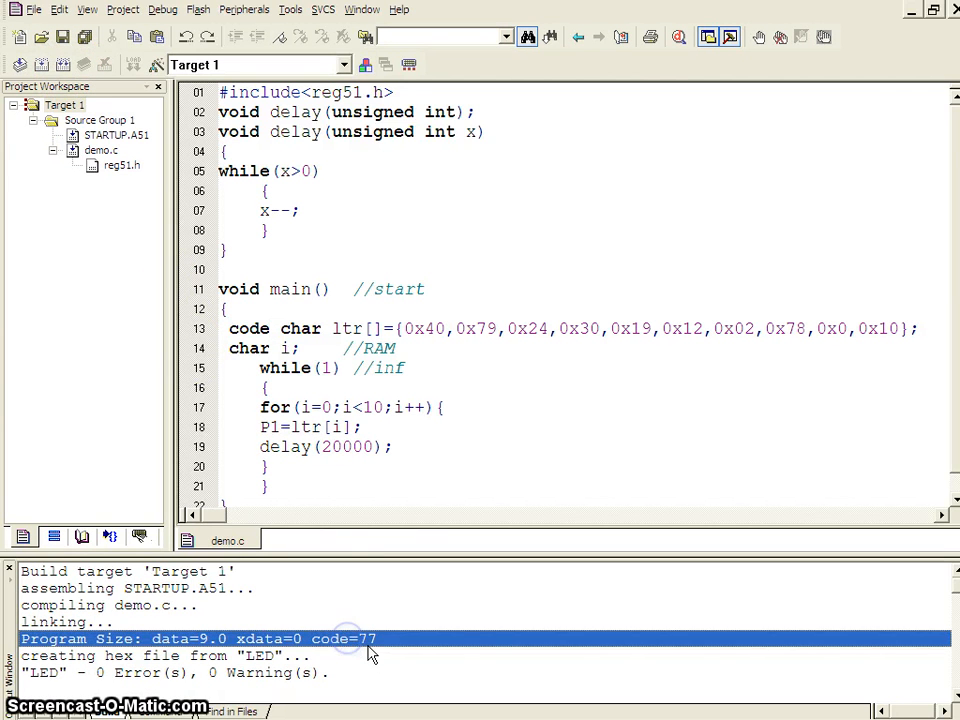
mouse_move(370, 650)
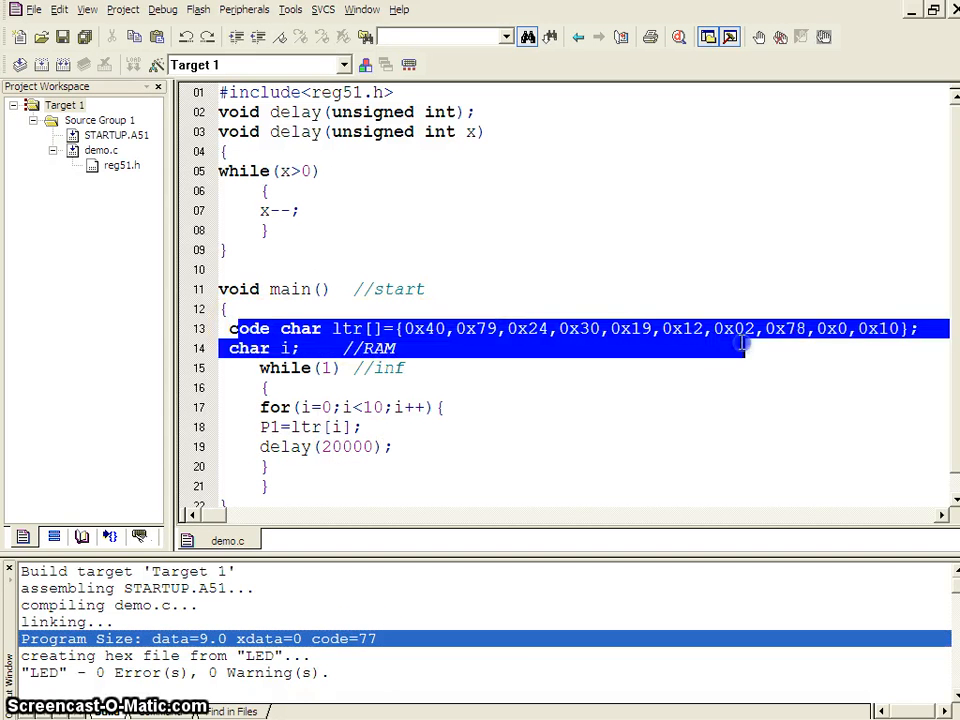
left_click(250, 328)
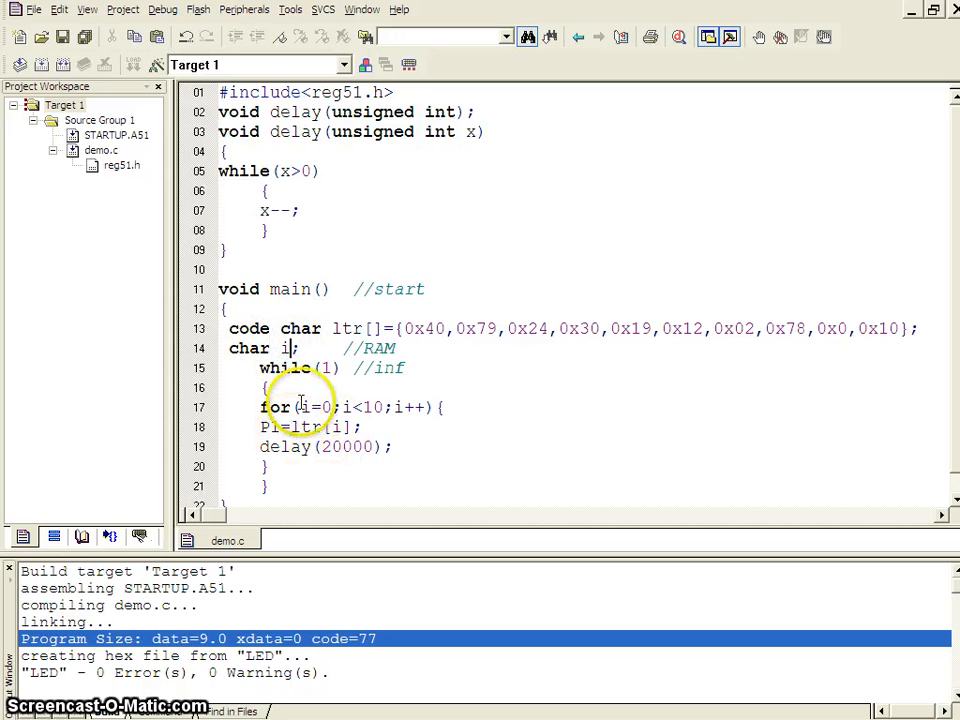
double_click(421, 328)
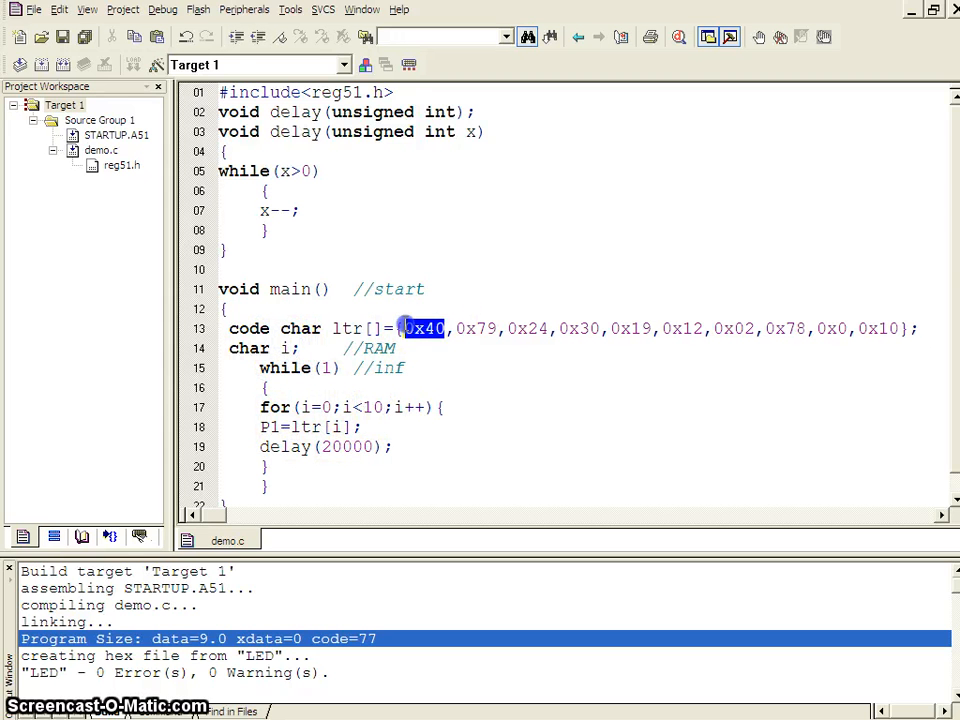
mouse_move(300, 157)
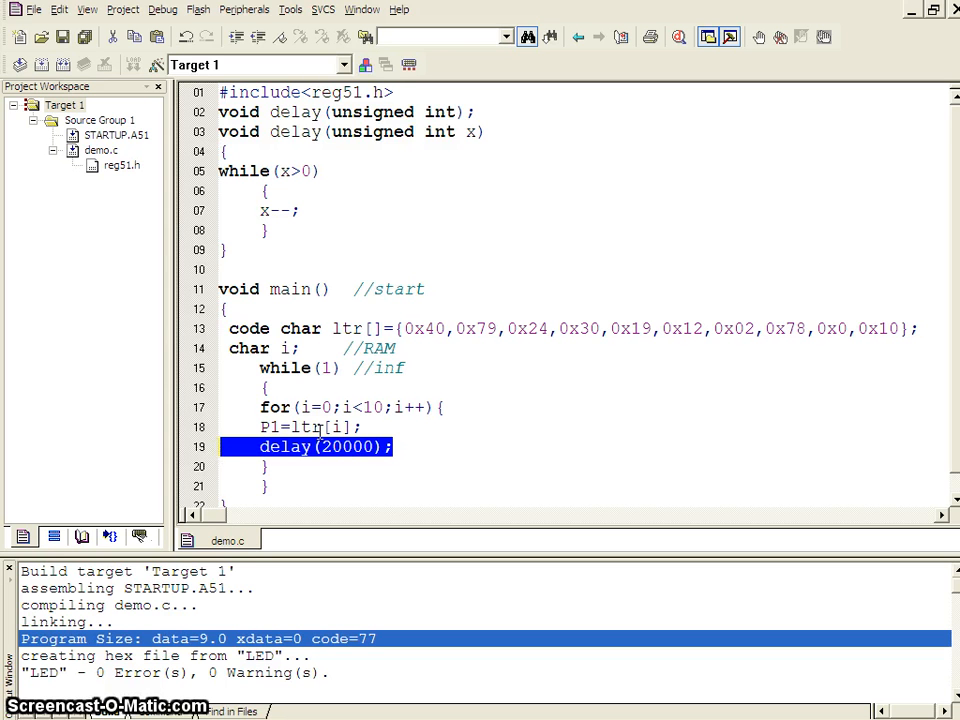
left_click(345, 466)
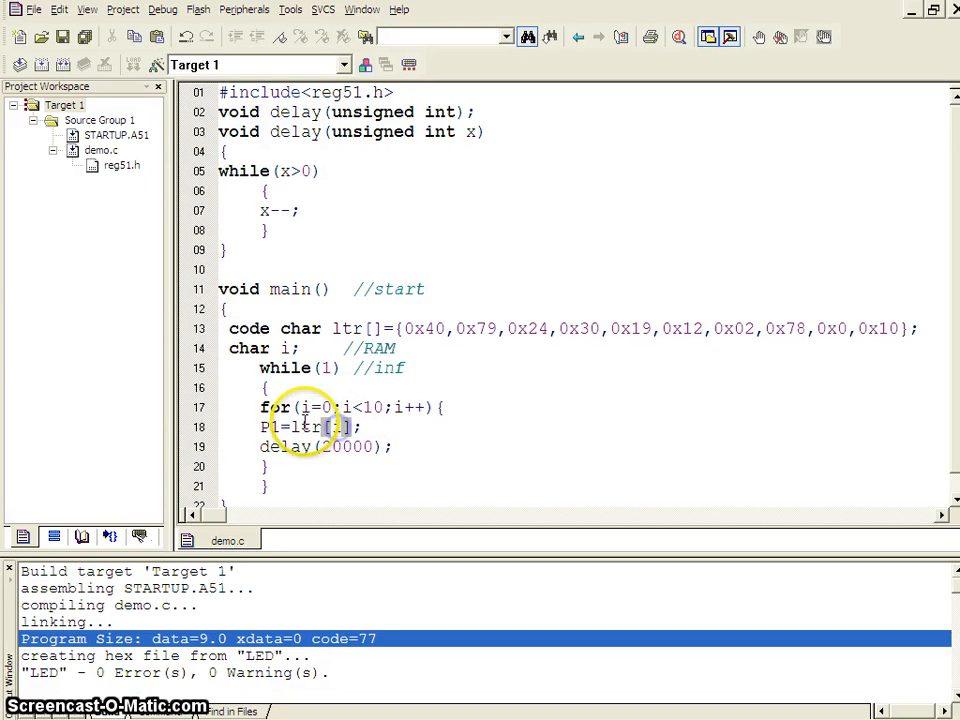
double_click(423, 328)
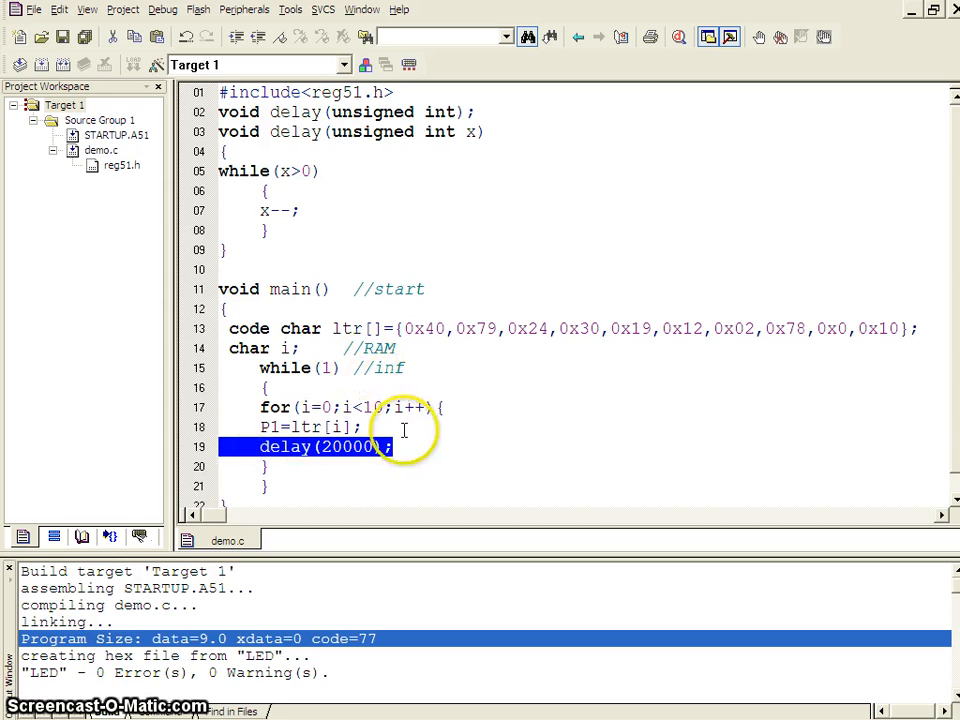
double_click(408, 407)
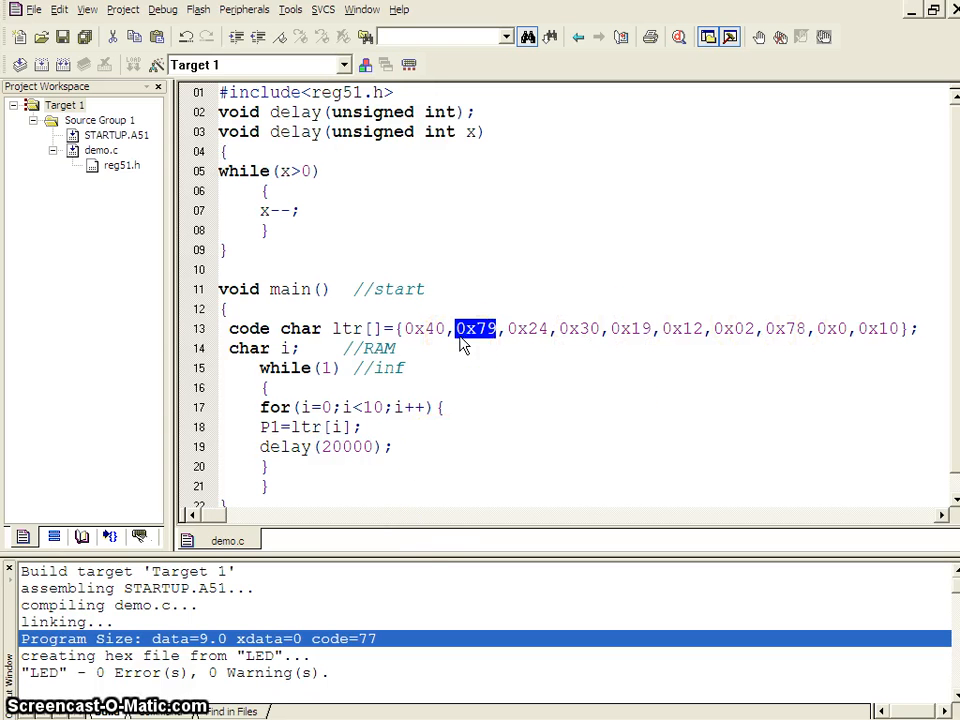
mouse_move(405, 381)
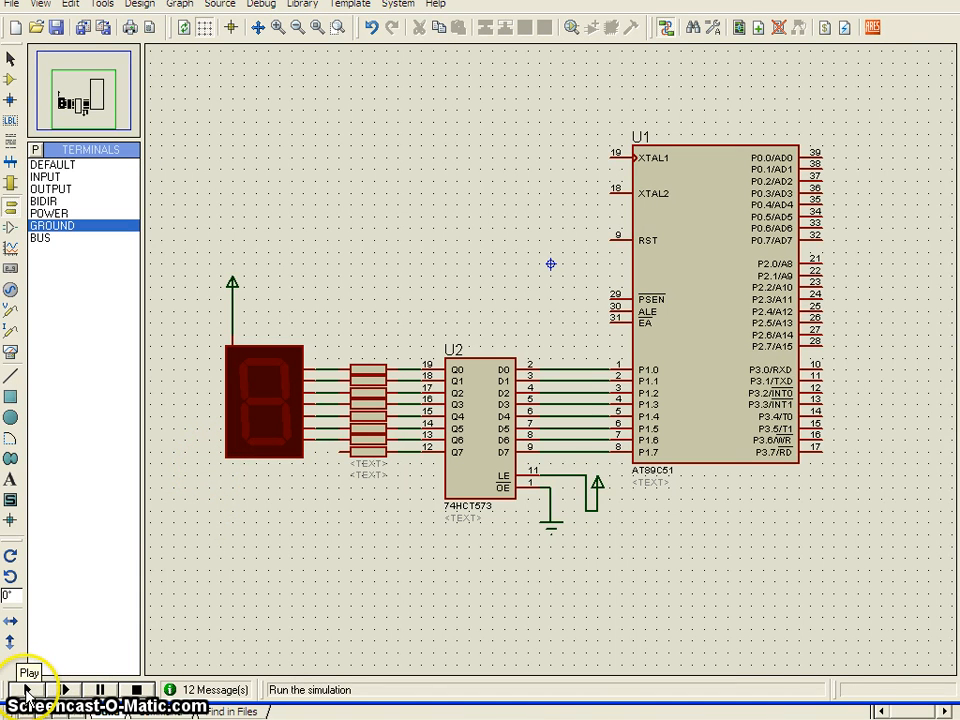
- Run the counting firmware simulation, watch the 7-segment digits, then stop it
left_click(25, 689)
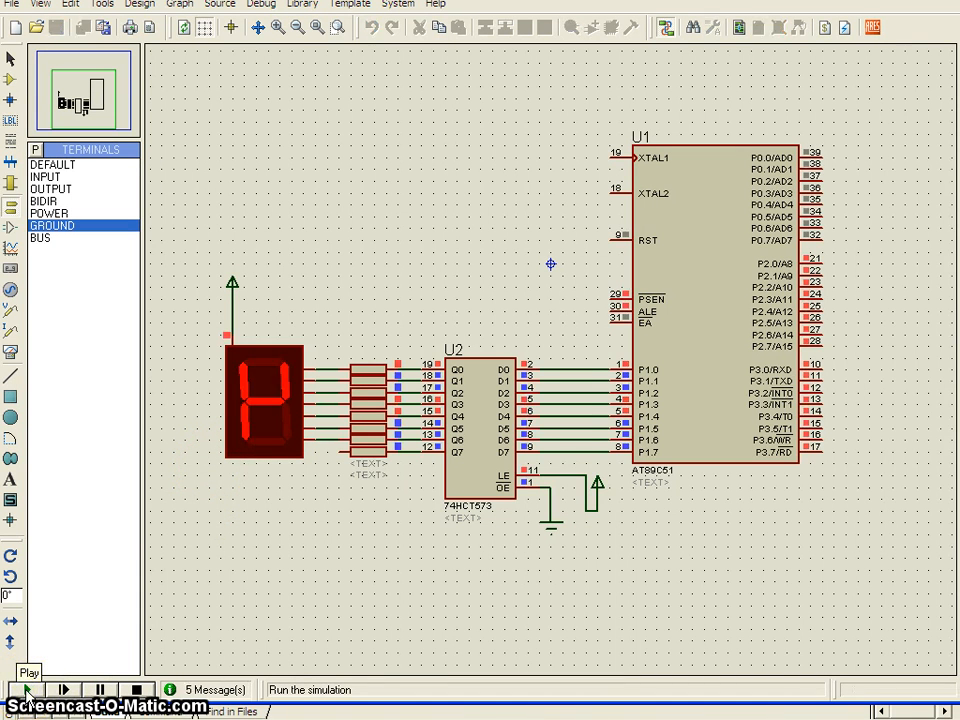
left_click(25, 689)
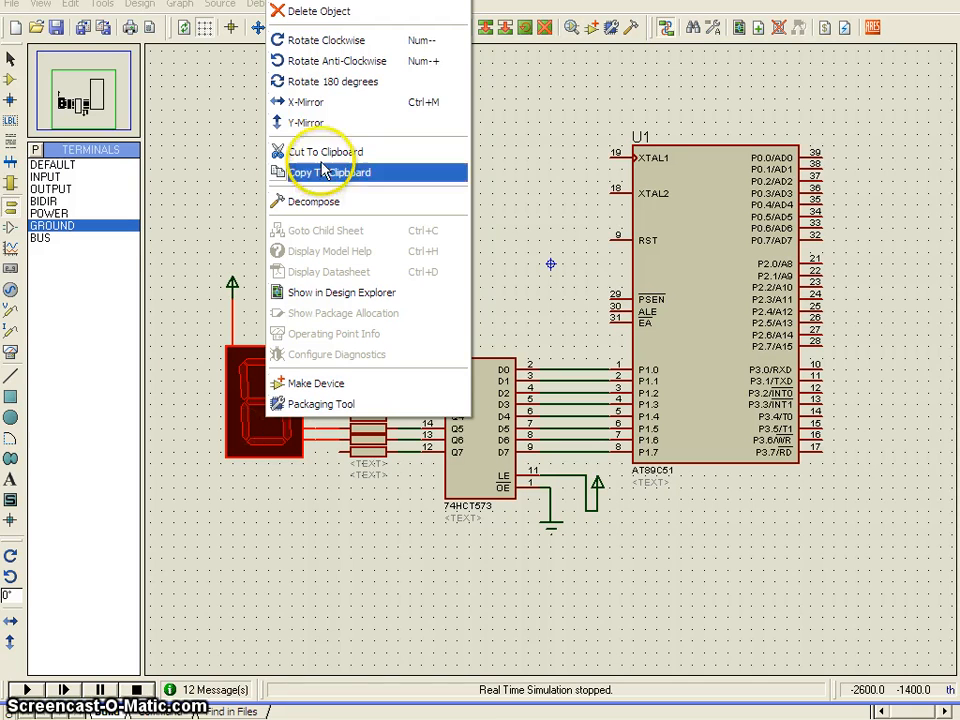
mouse_move(305, 102)
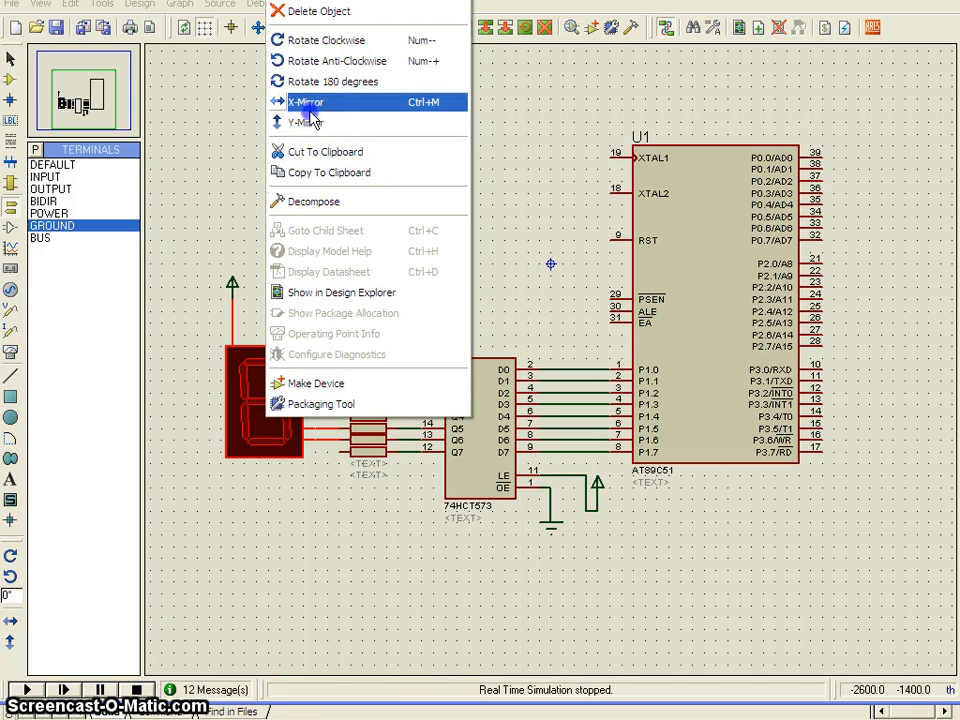
- Apply X-Mirror to the 7-segment display, flipping it horizontally with its resistor wires rerouted
left_click(307, 101)
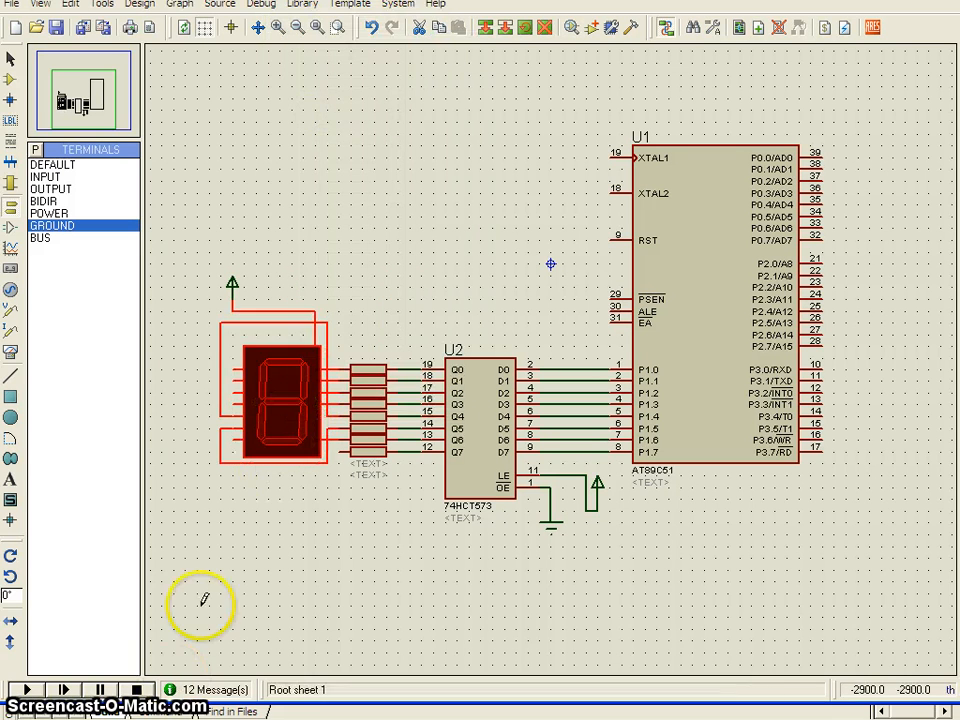
left_click(24, 689)
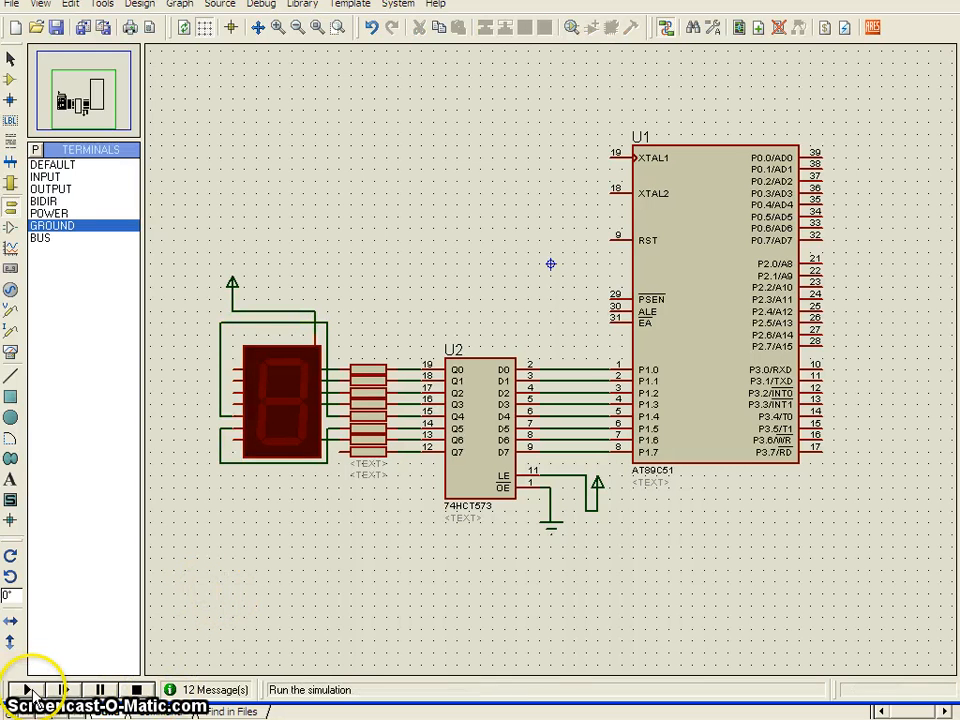
left_click(24, 689)
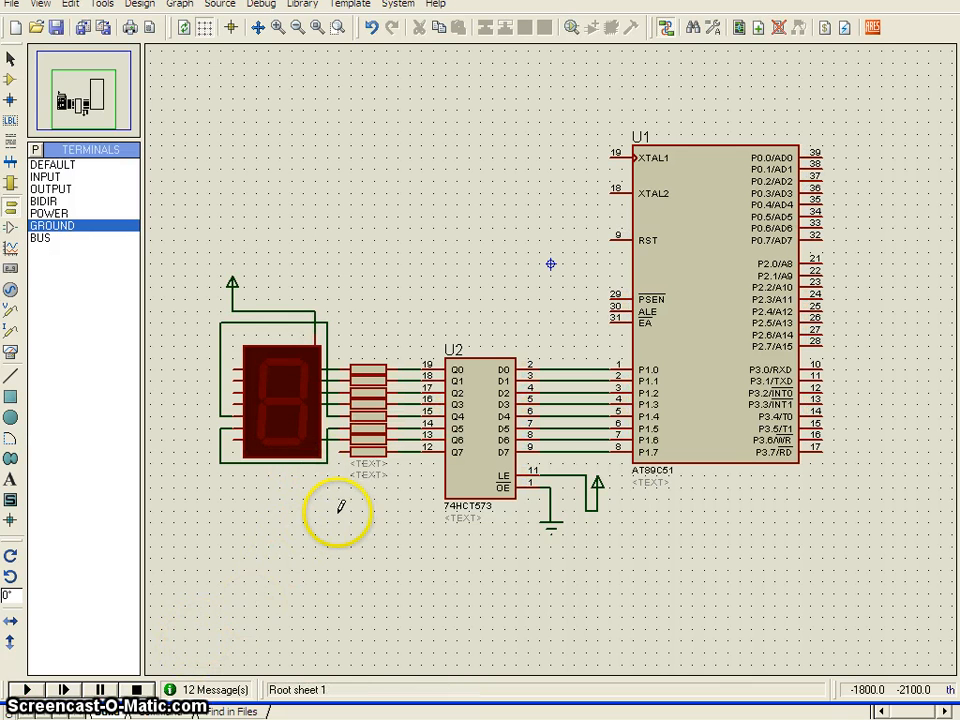
mouse_move(350, 588)
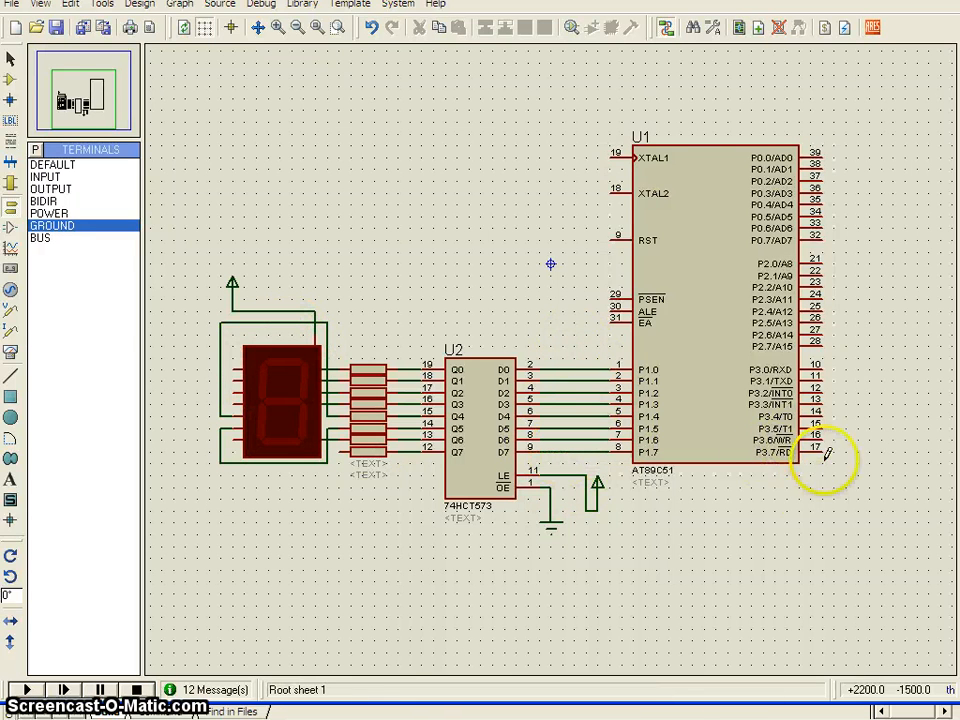
mouse_move(855, 310)
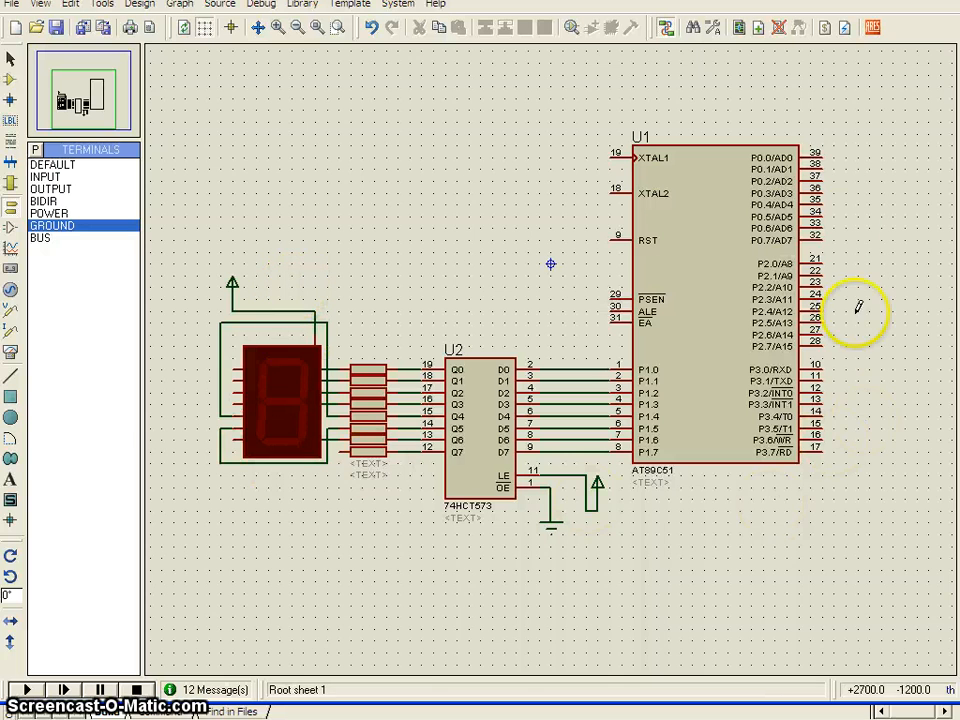
mouse_move(830, 250)
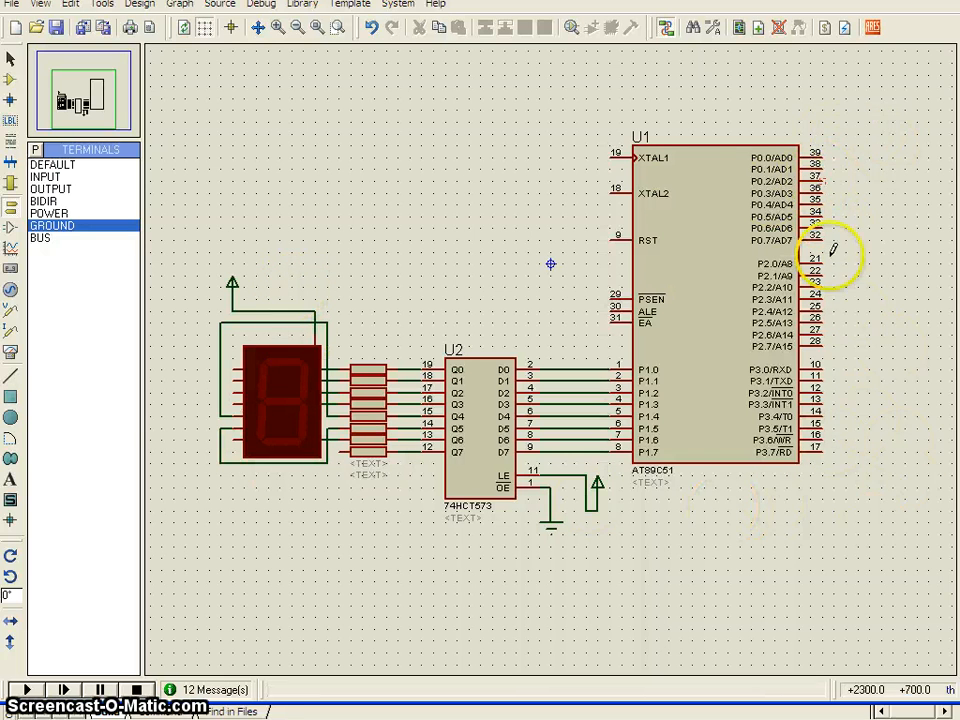